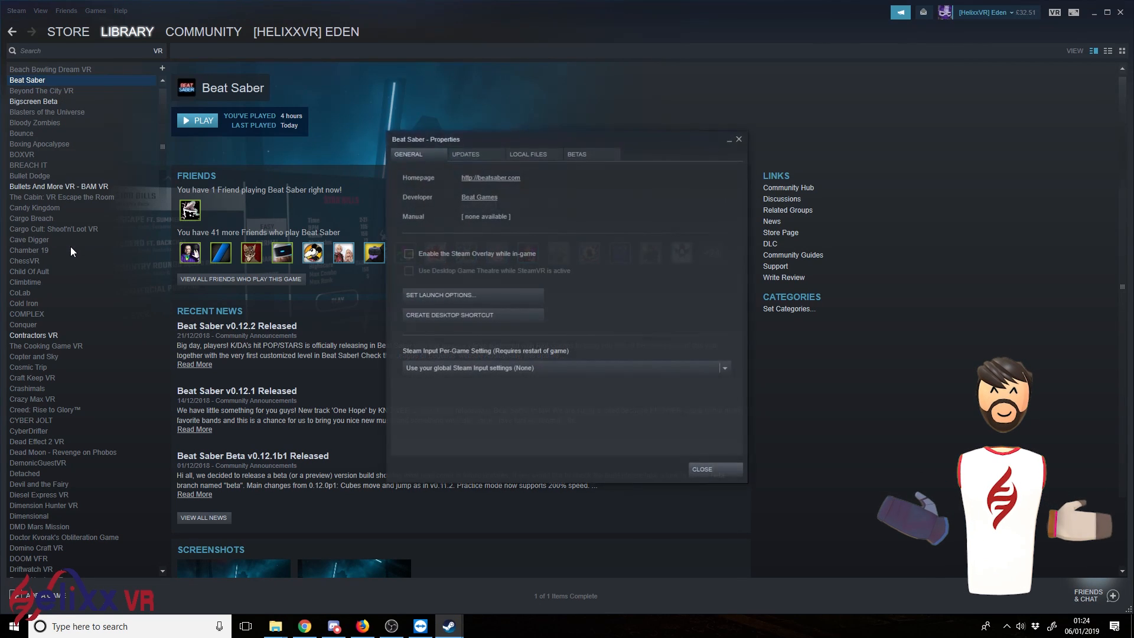
Browse Beat Saber's local files from the LOCAL FILES section of its Steam properties
click(529, 154)
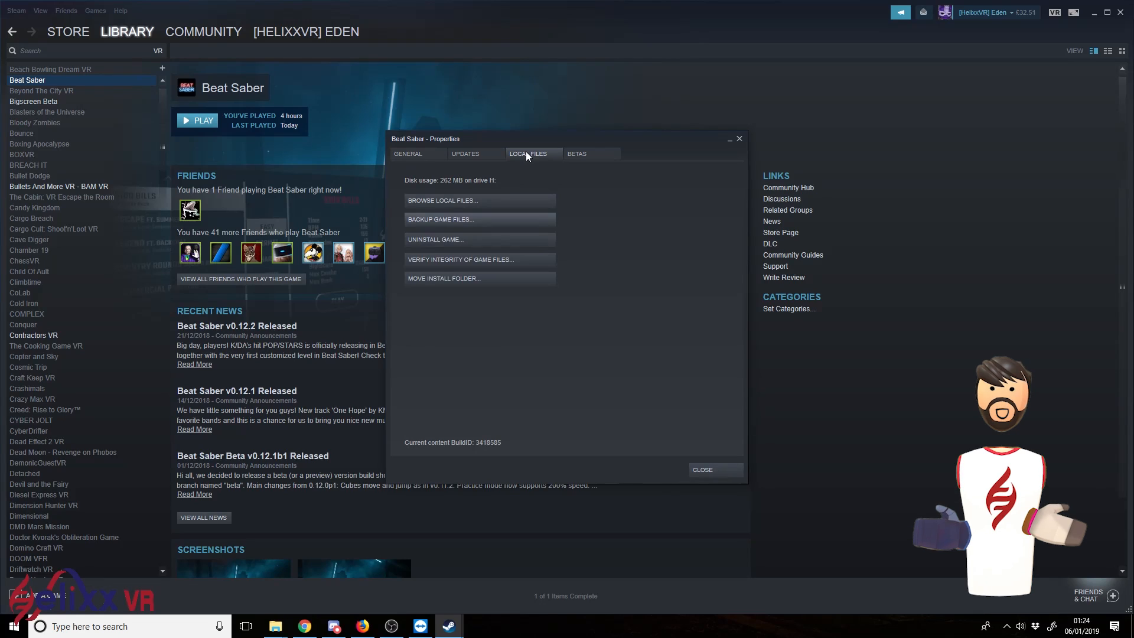
click(441, 200)
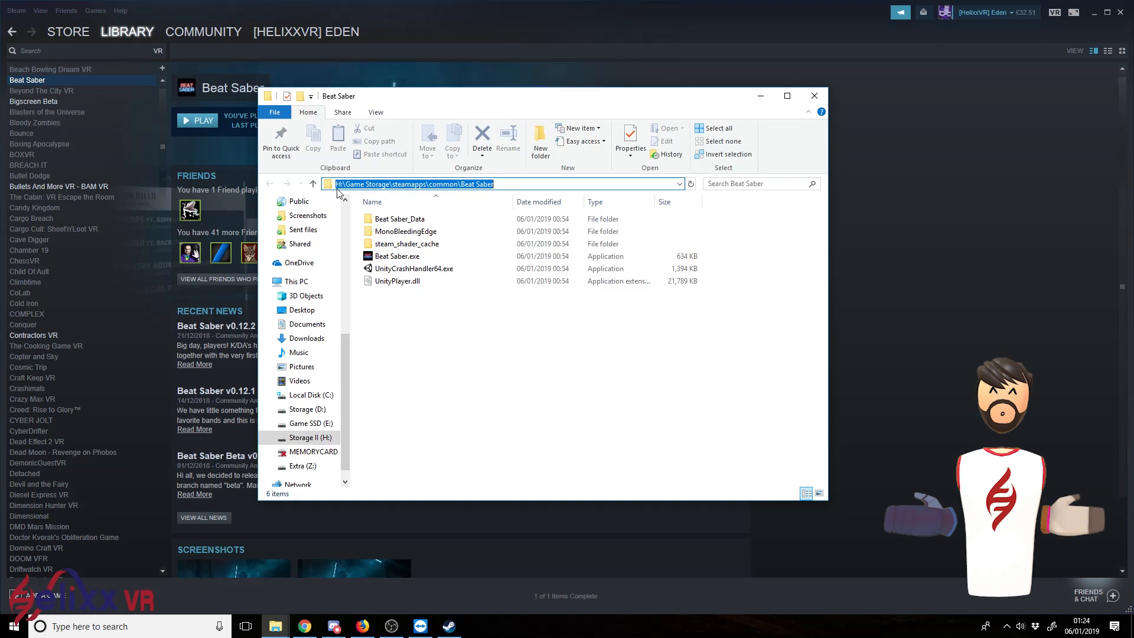
click(506, 376)
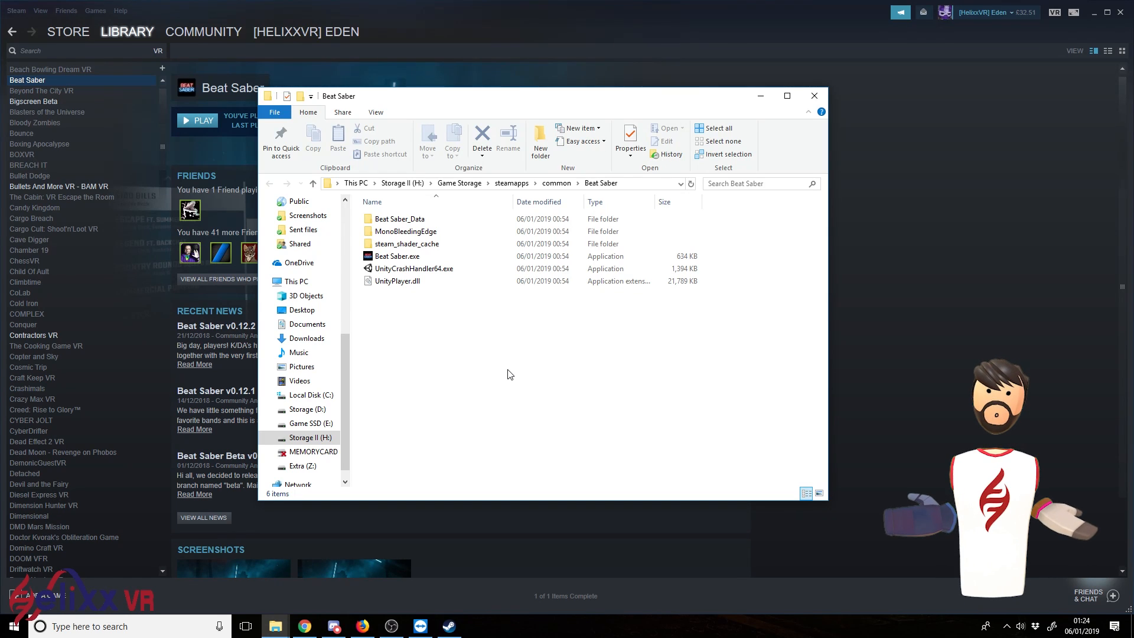
mouse_move(504, 374)
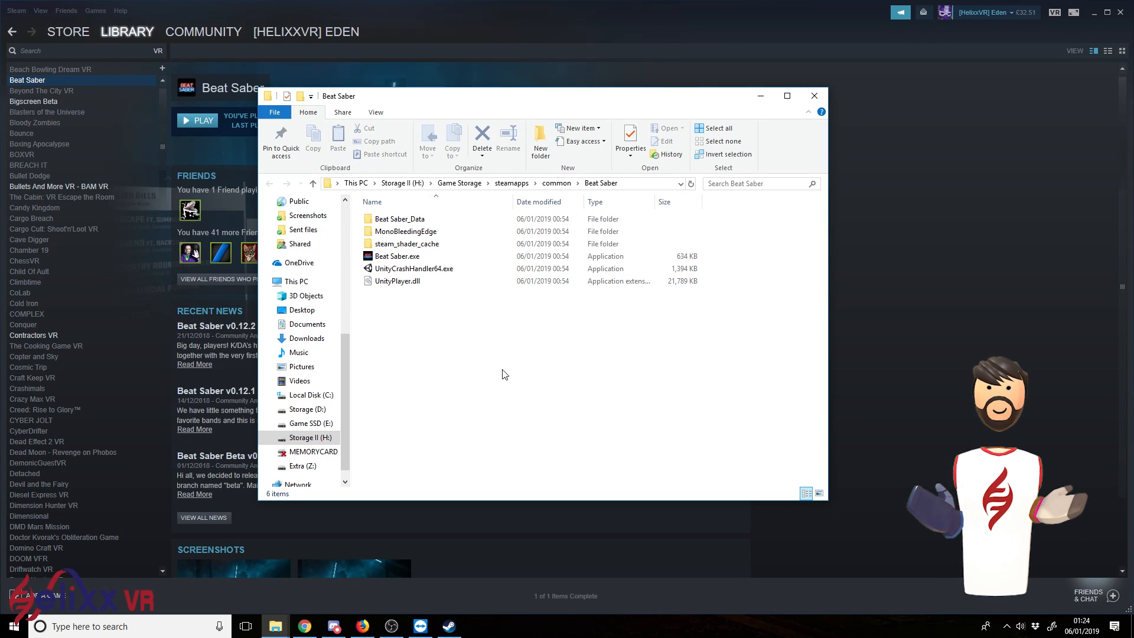
key(ctrl+a)
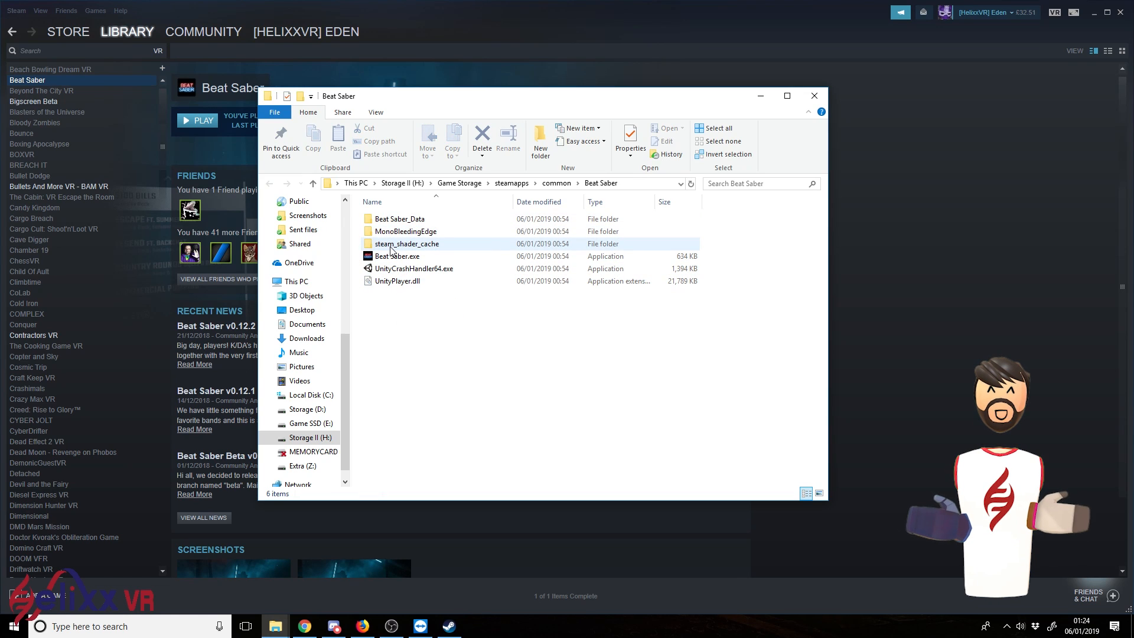
click(394, 293)
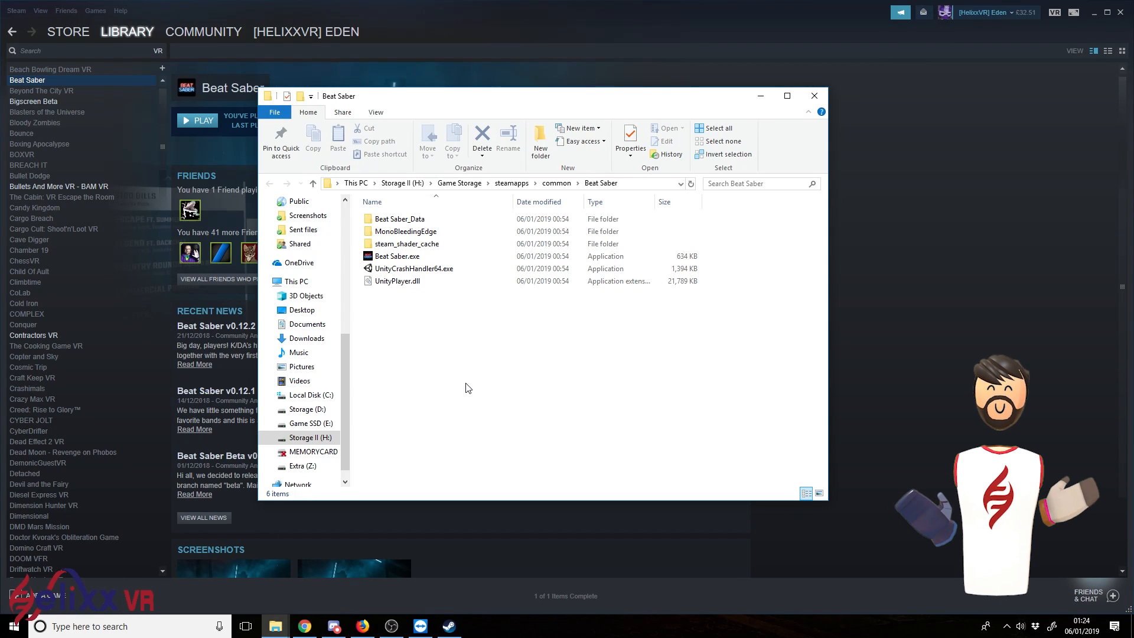
mouse_move(485, 382)
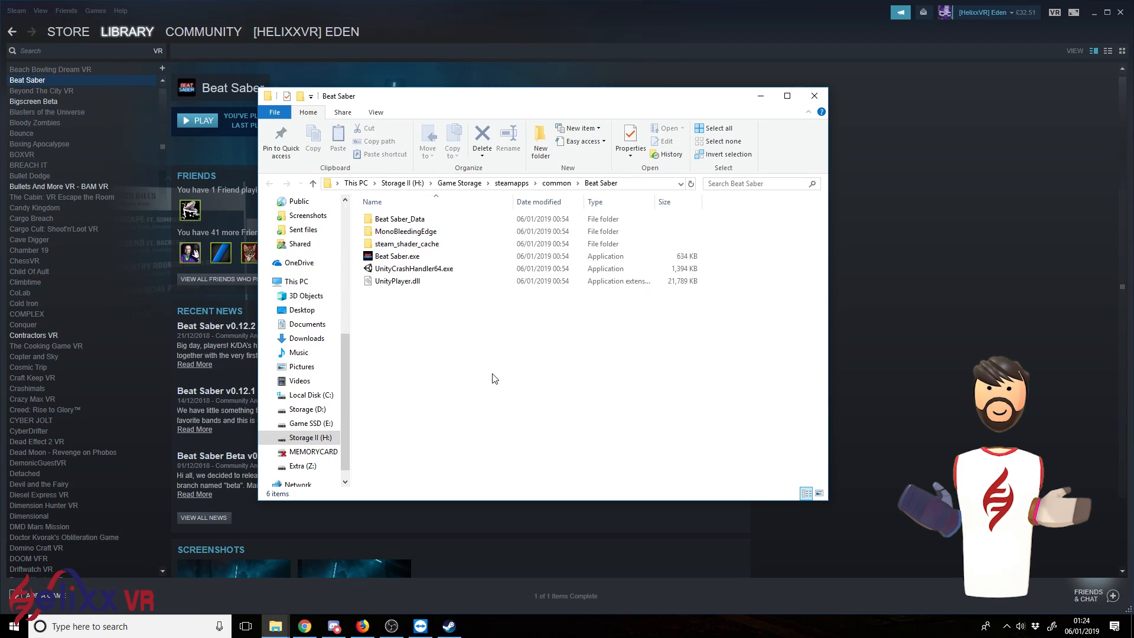
mouse_move(468, 411)
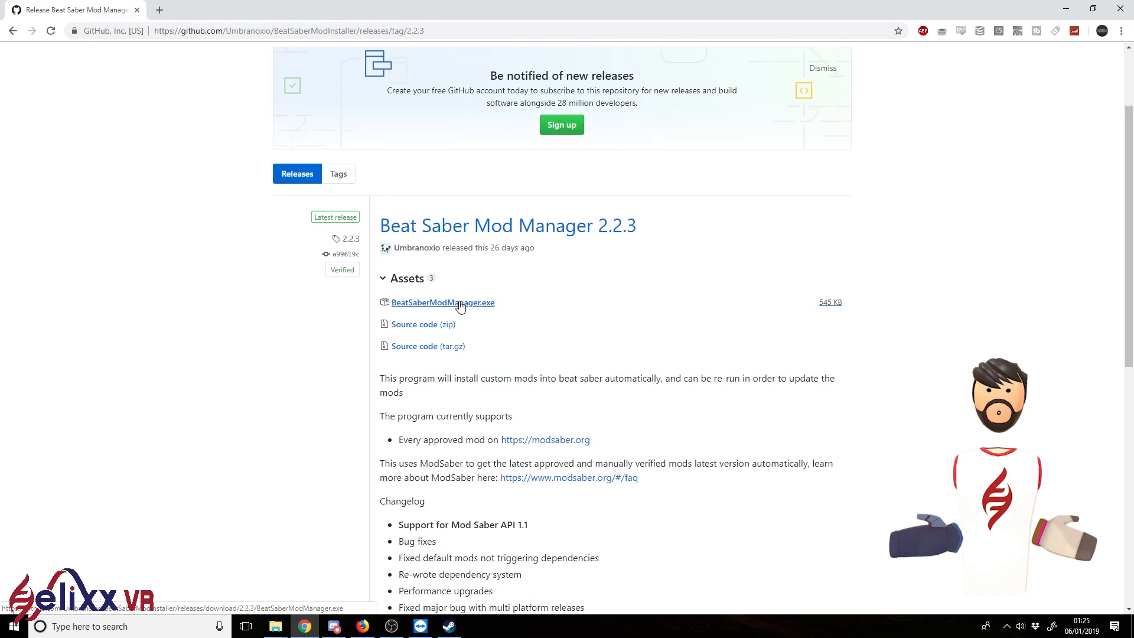
mouse_move(435, 309)
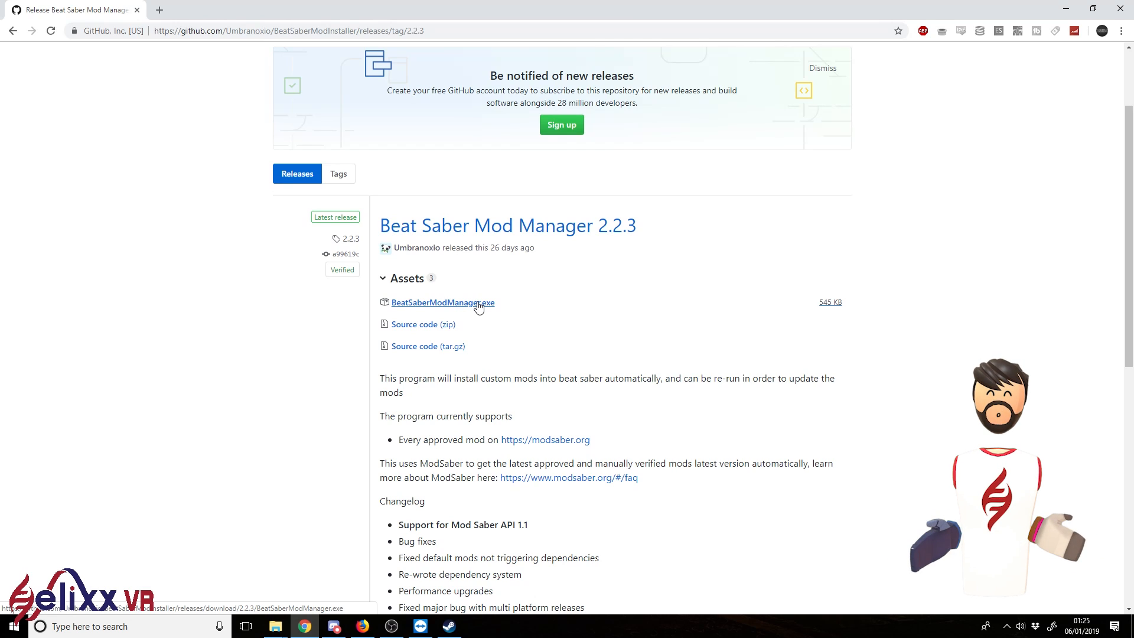
Download BeatSaberModManager.exe from the 2.2.3 release assets
click(442, 303)
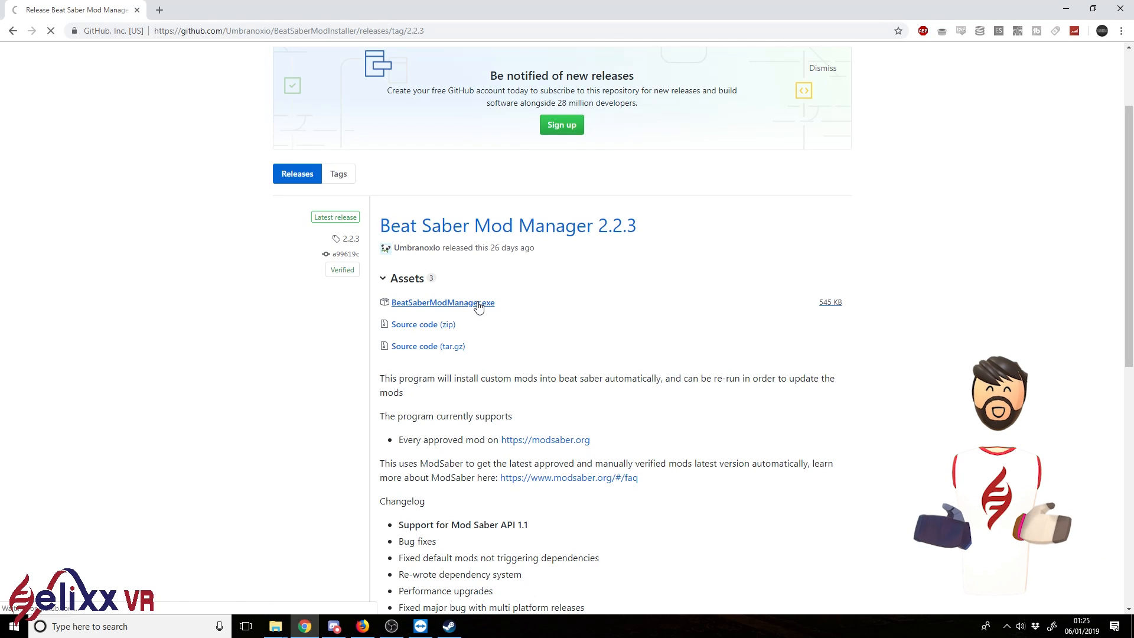
click(441, 302)
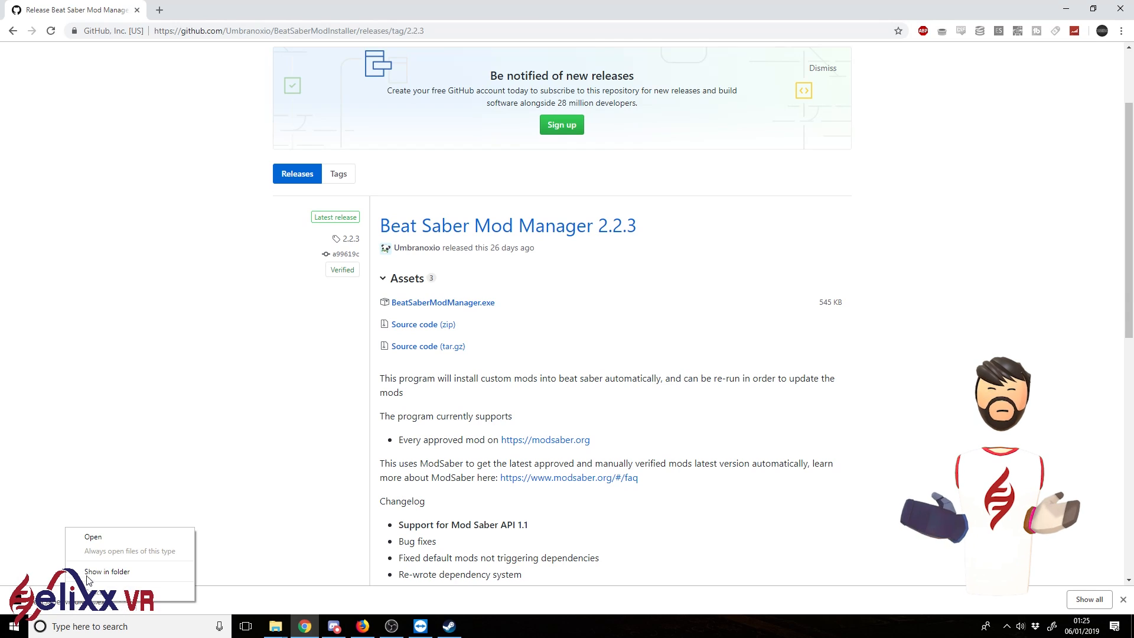
Launch BeatSaberModManager (2).exe from Downloads and allow it through User Account Control
click(108, 571)
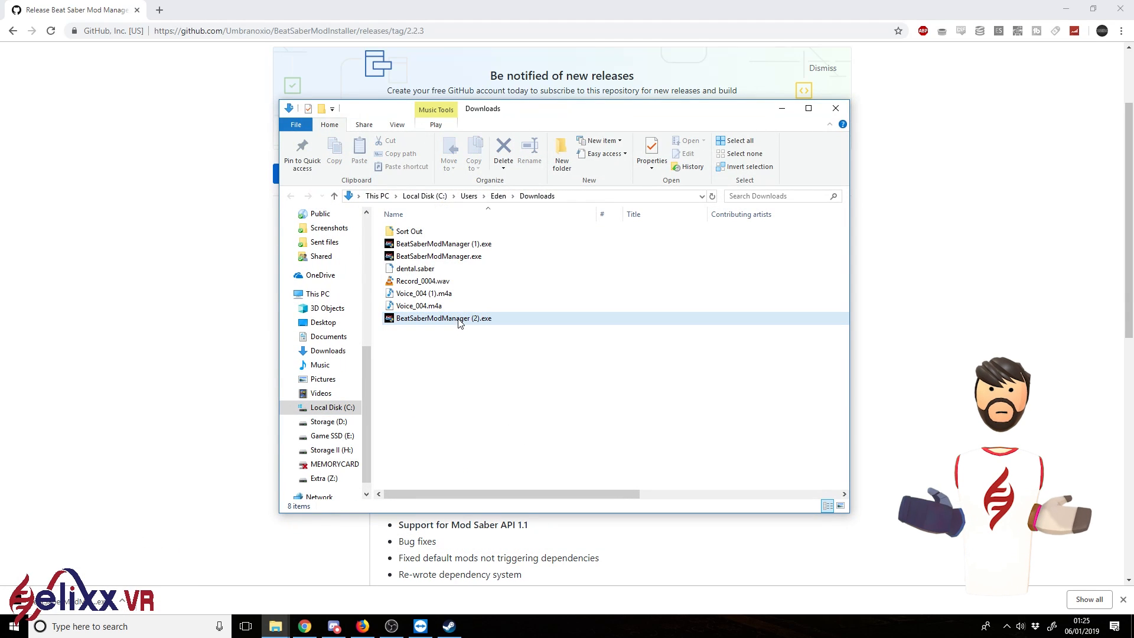
click(442, 318)
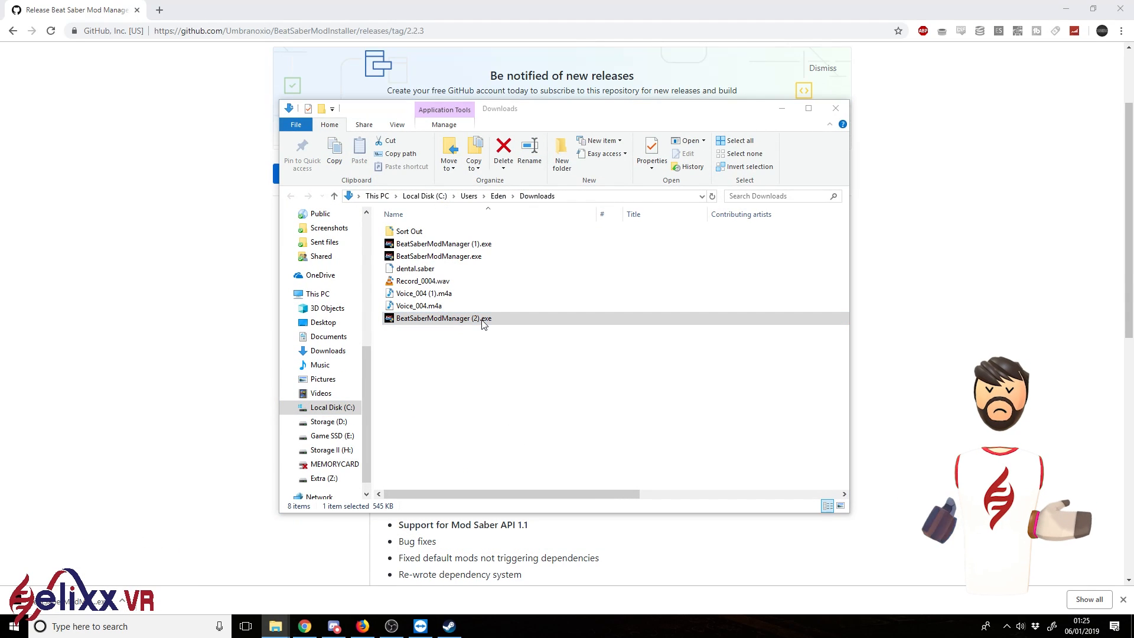
double_click(443, 317)
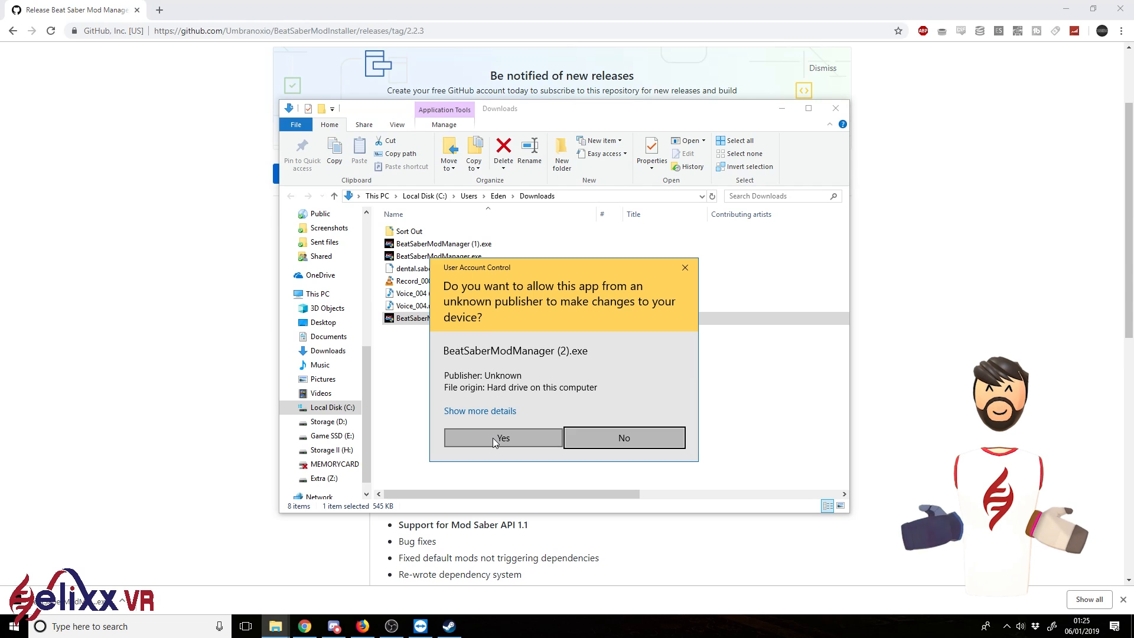
click(502, 437)
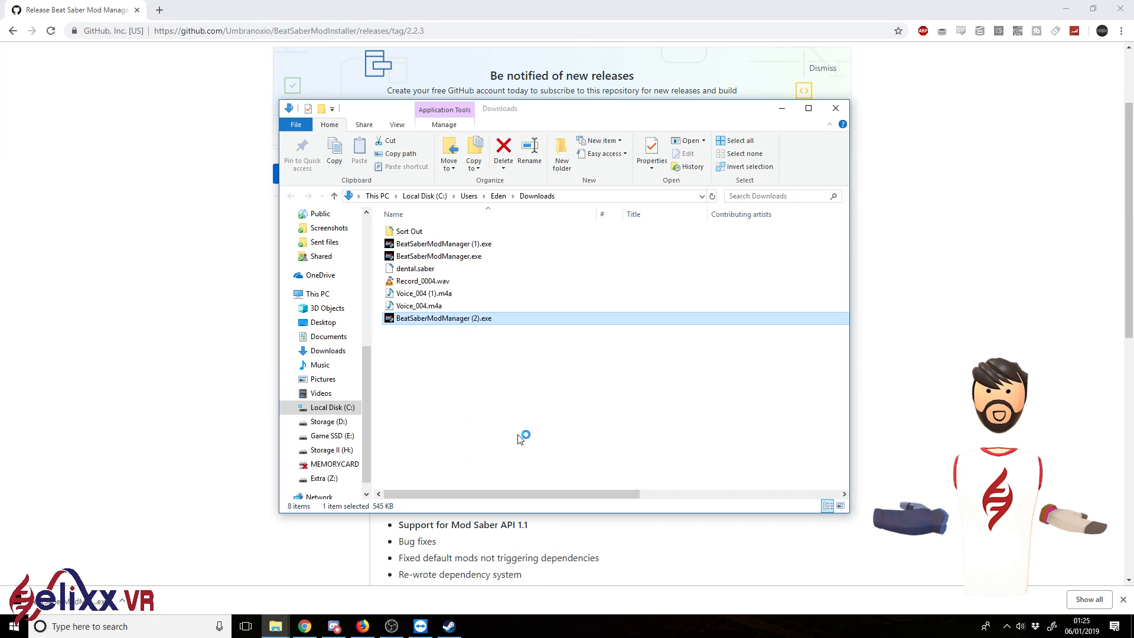
double_click(444, 317)
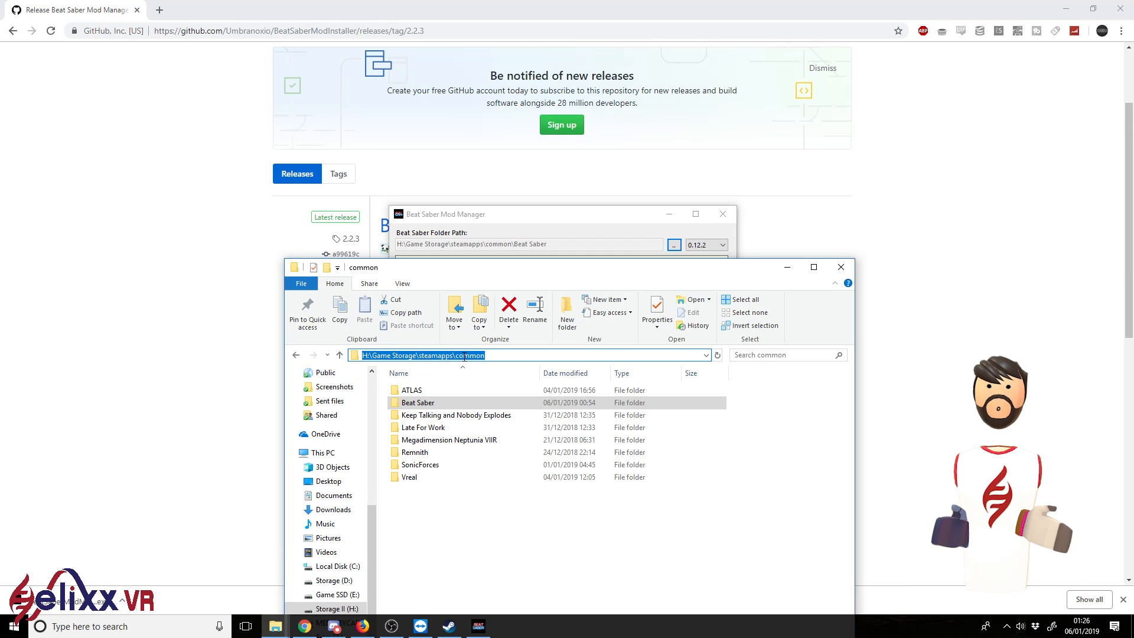
Point the mod manager at the Beat Saber folder under steamapps\common
double_click(417, 402)
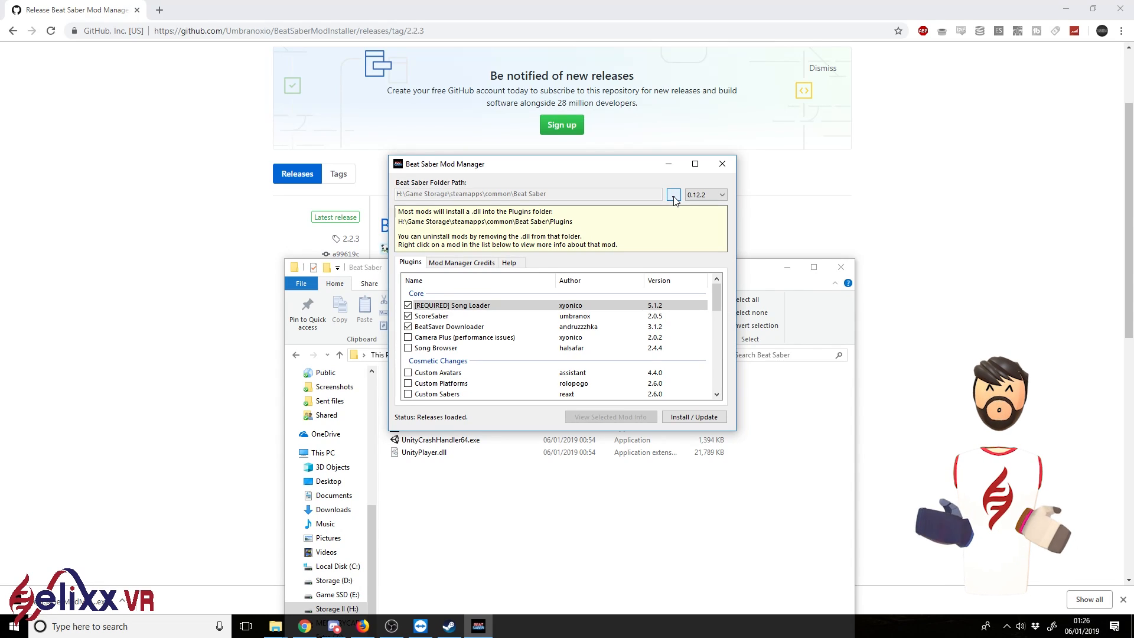
mouse_move(617, 185)
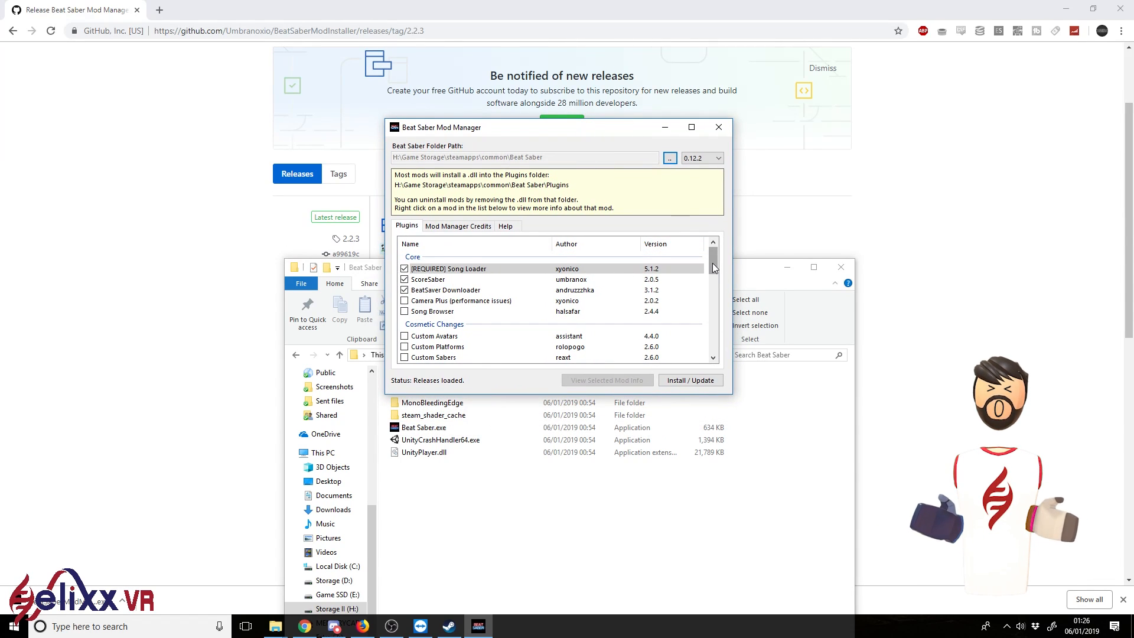
Tick Song Browser, Custom Platforms and Custom Sabers in the plugin list
scroll(down, 3)
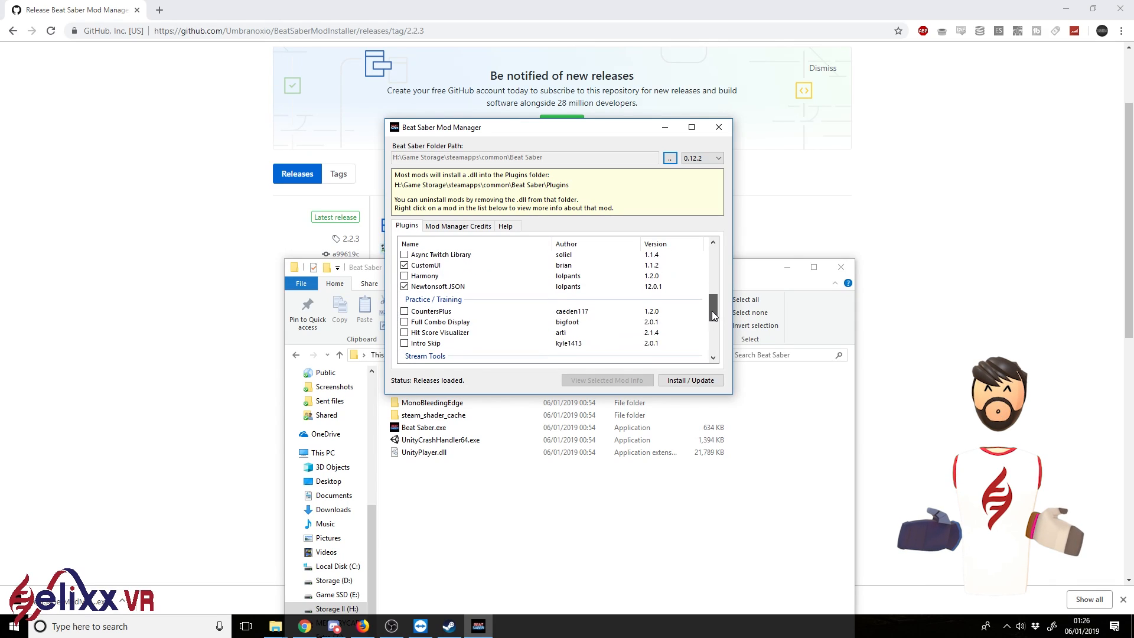
scroll(down, 3)
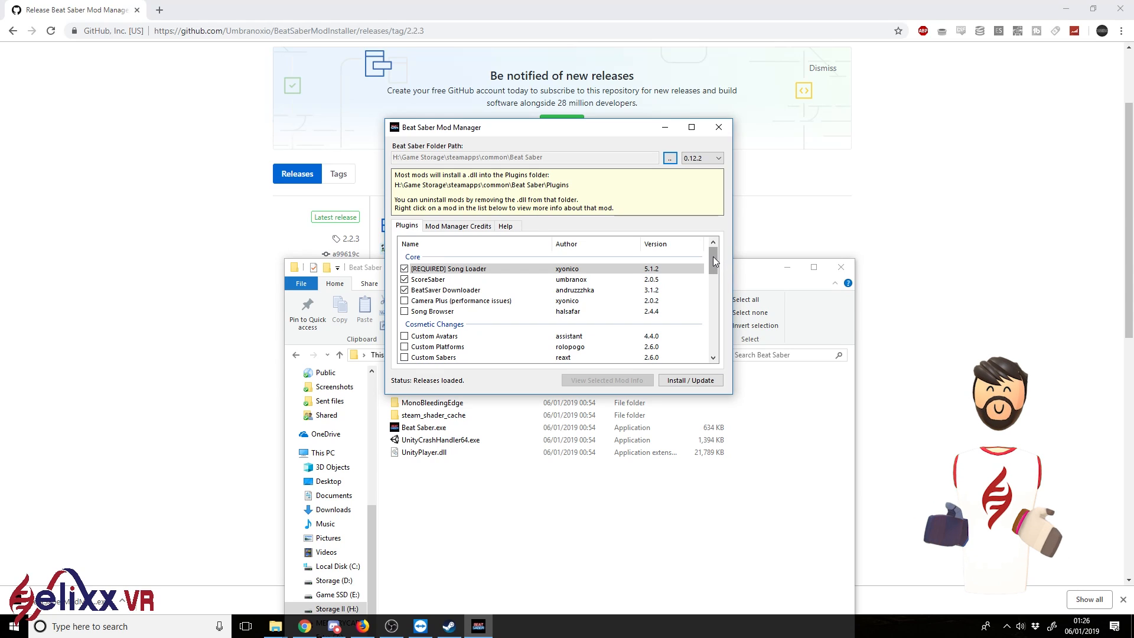
scroll(down, 3)
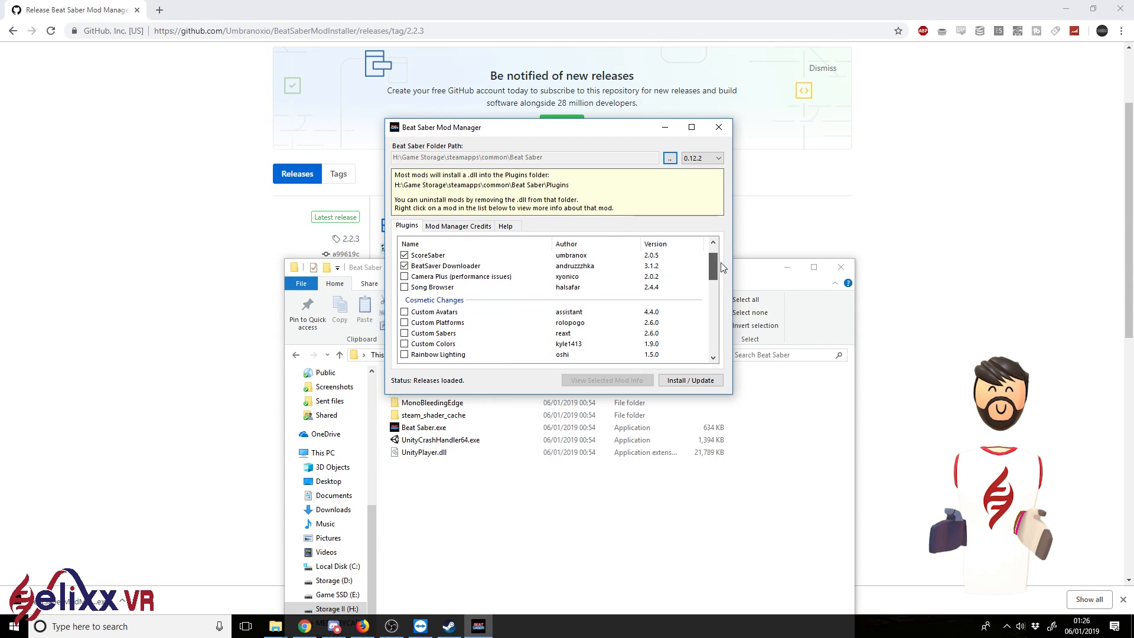
scroll(down, 3)
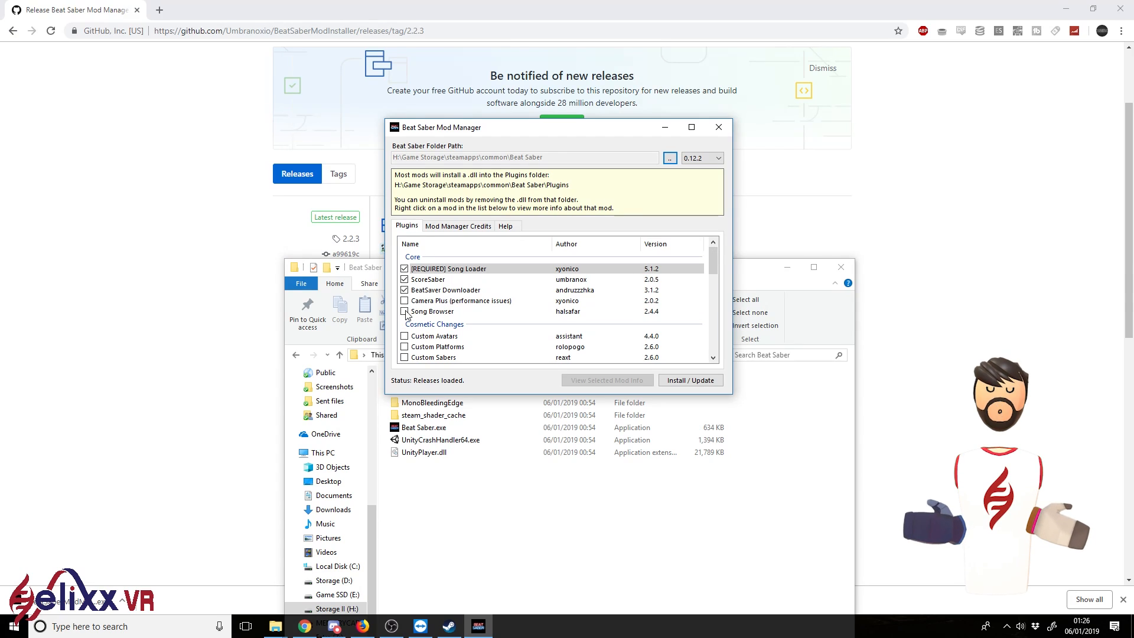
click(404, 311)
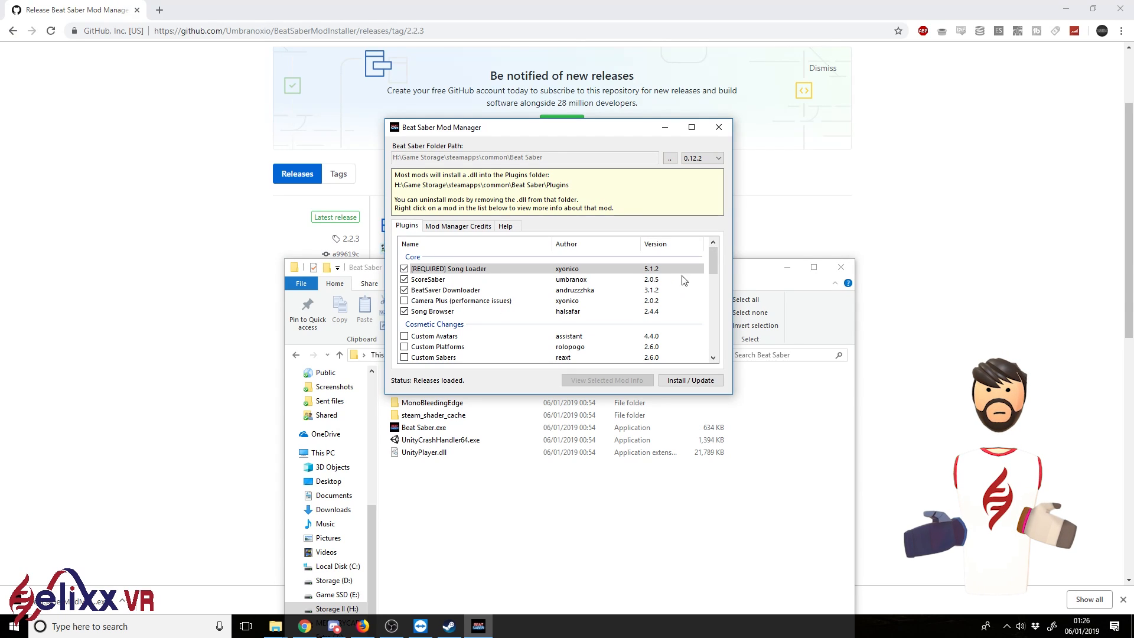
scroll(down, 3)
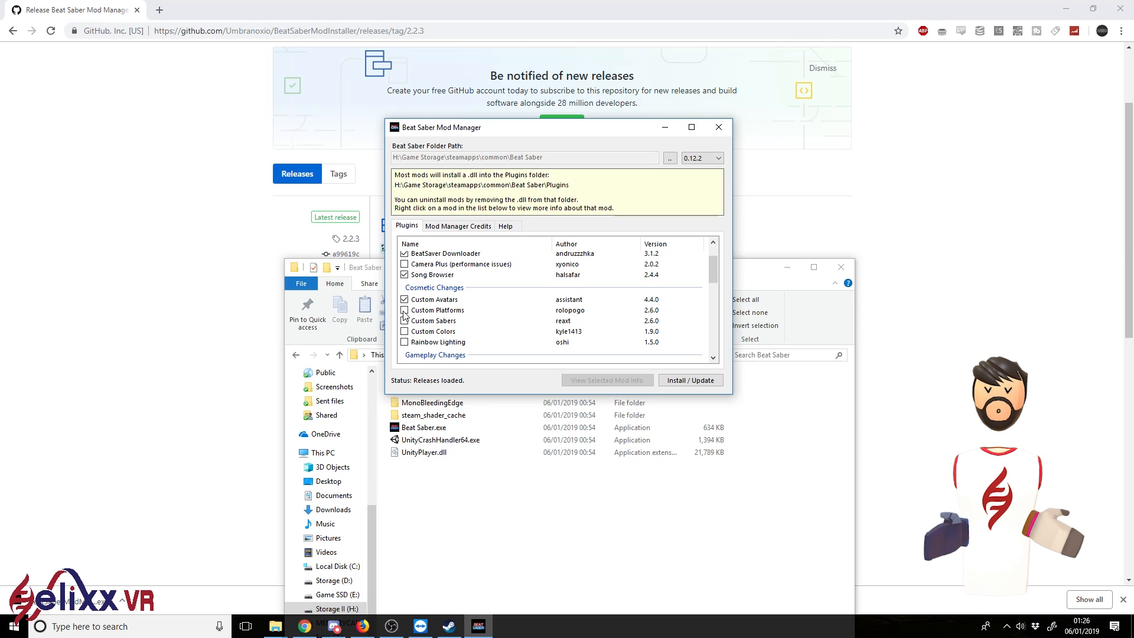
click(405, 310)
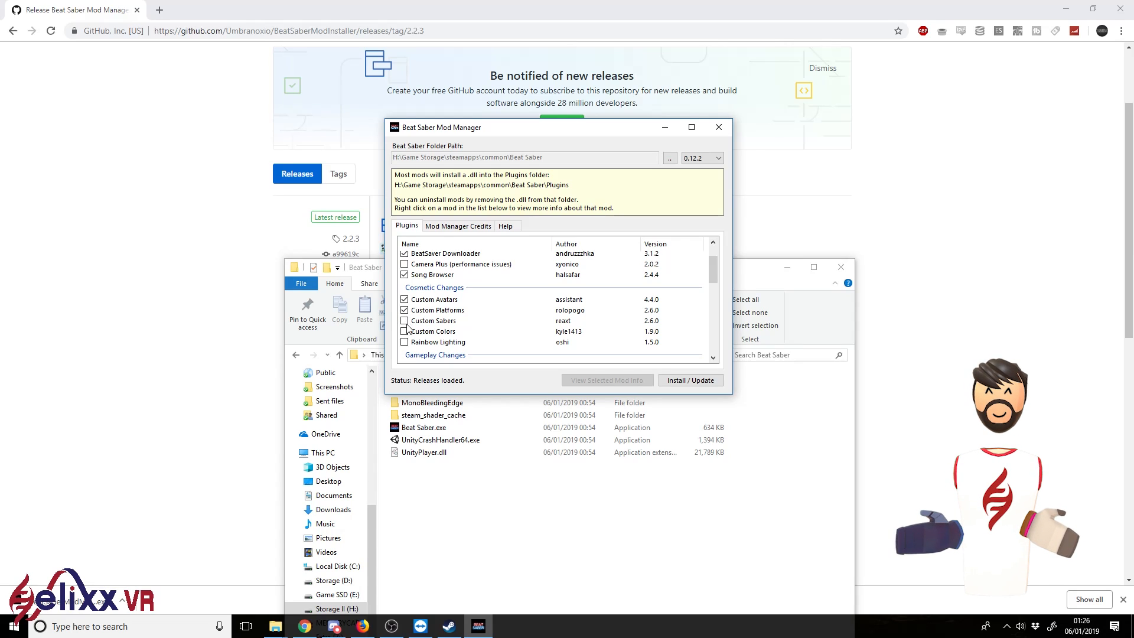
click(404, 321)
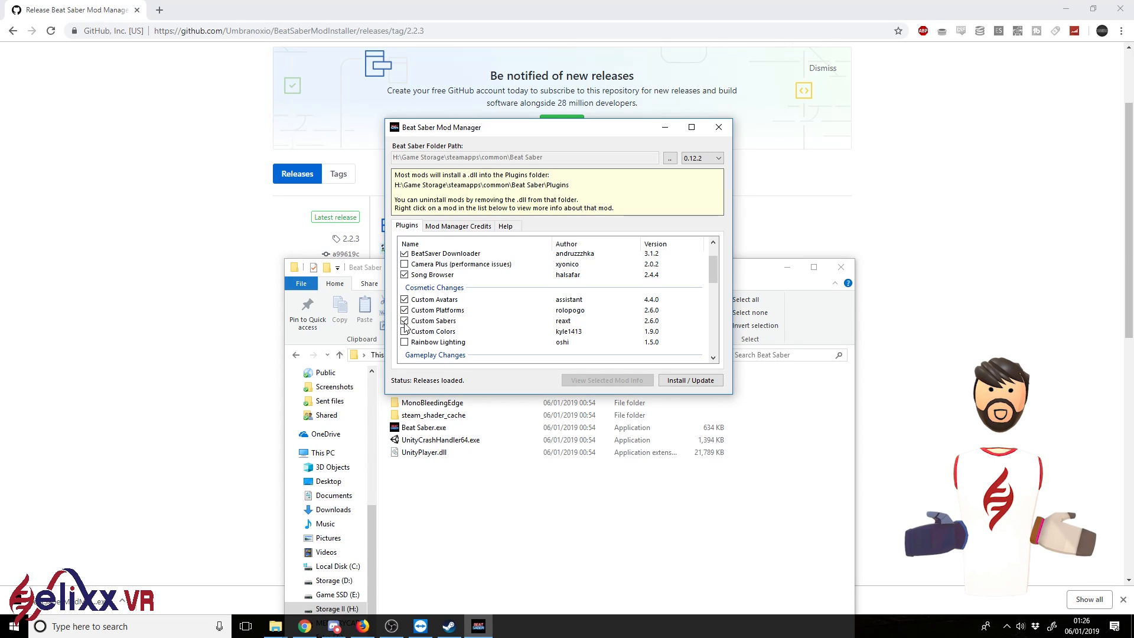
Scroll through the remaining plugin list to review the selections
scroll(down, 3)
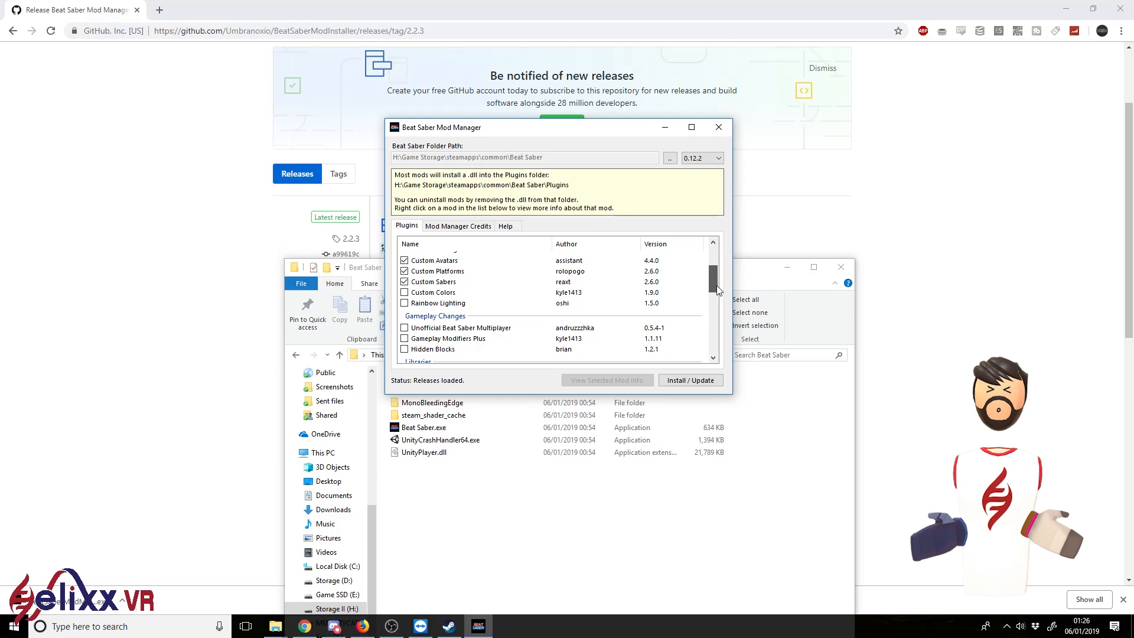
scroll(down, 3)
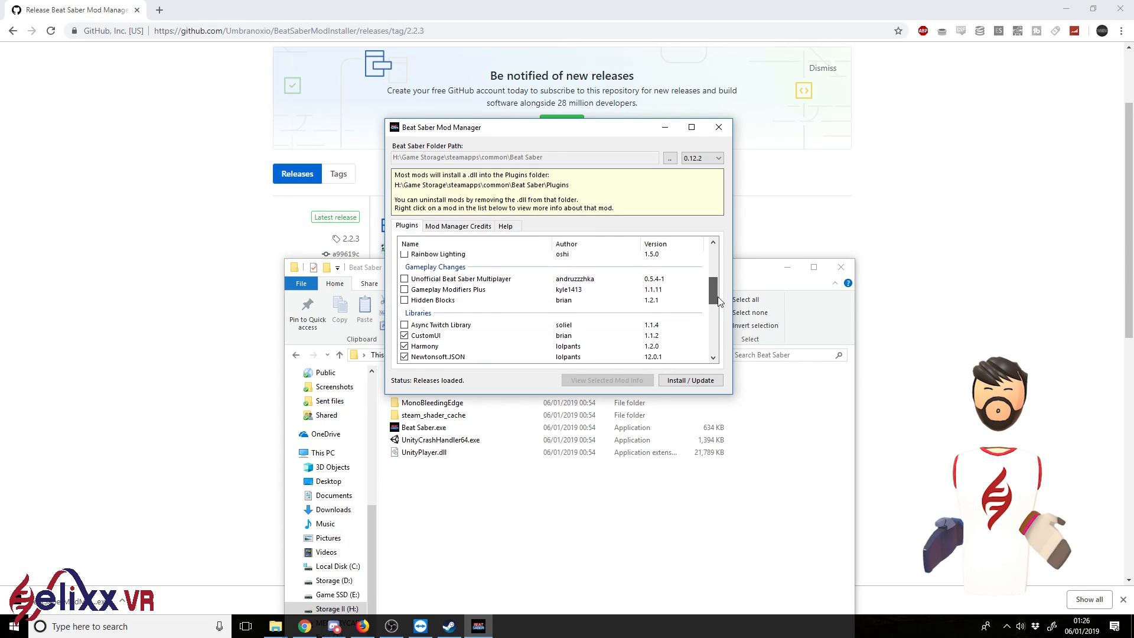
scroll(down, 3)
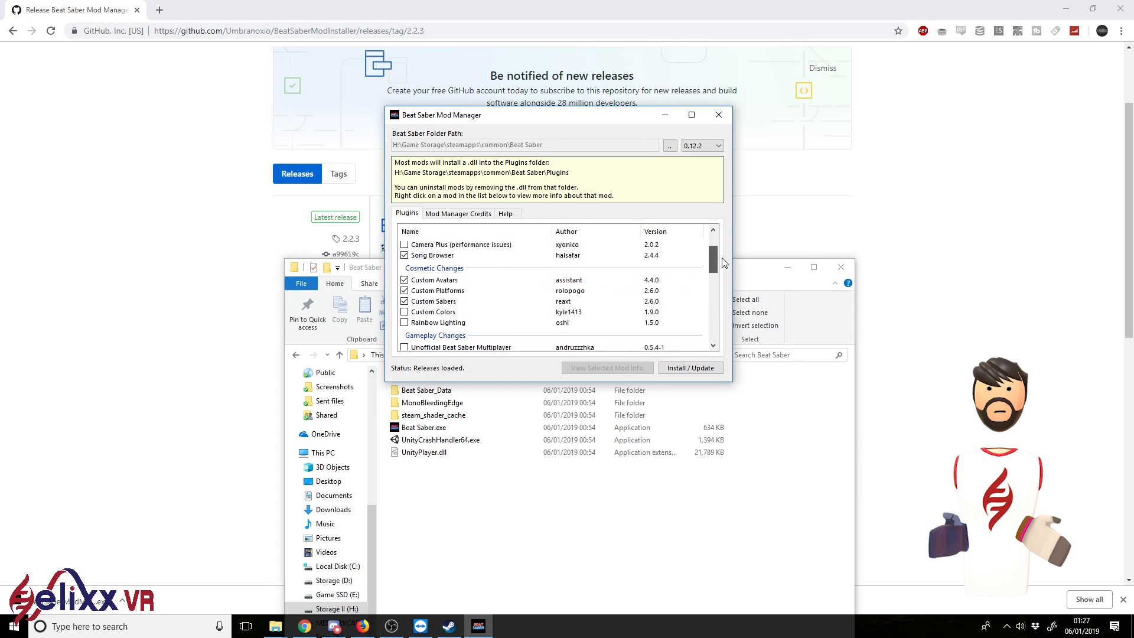
scroll(down, 3)
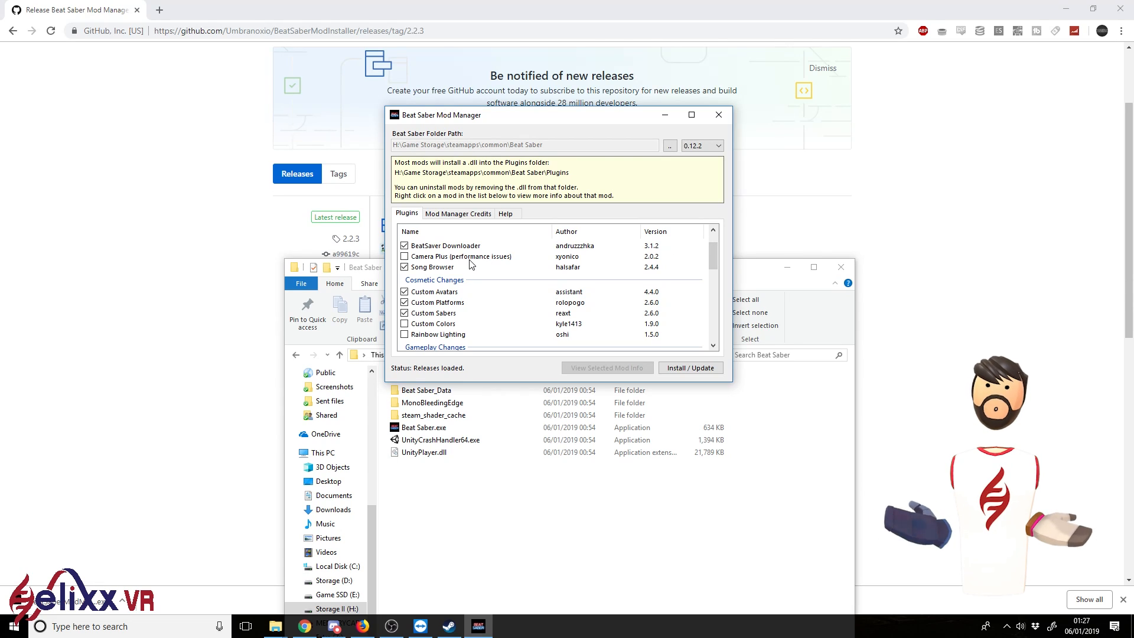
scroll(down, 3)
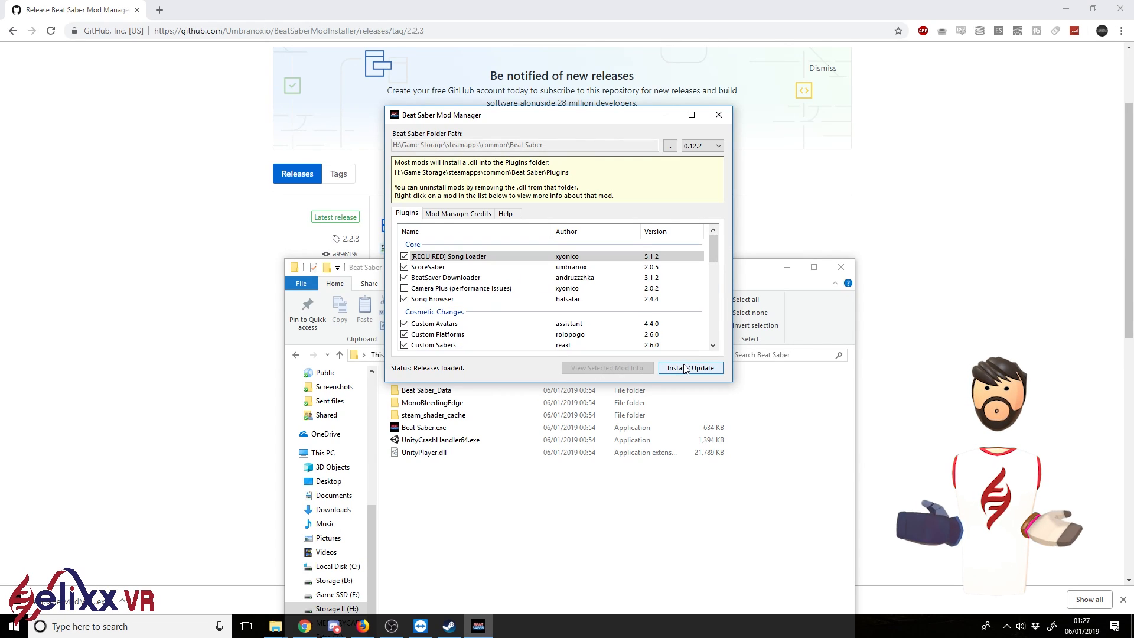
Install the selected mods into the game folder and close the mod manager
click(688, 367)
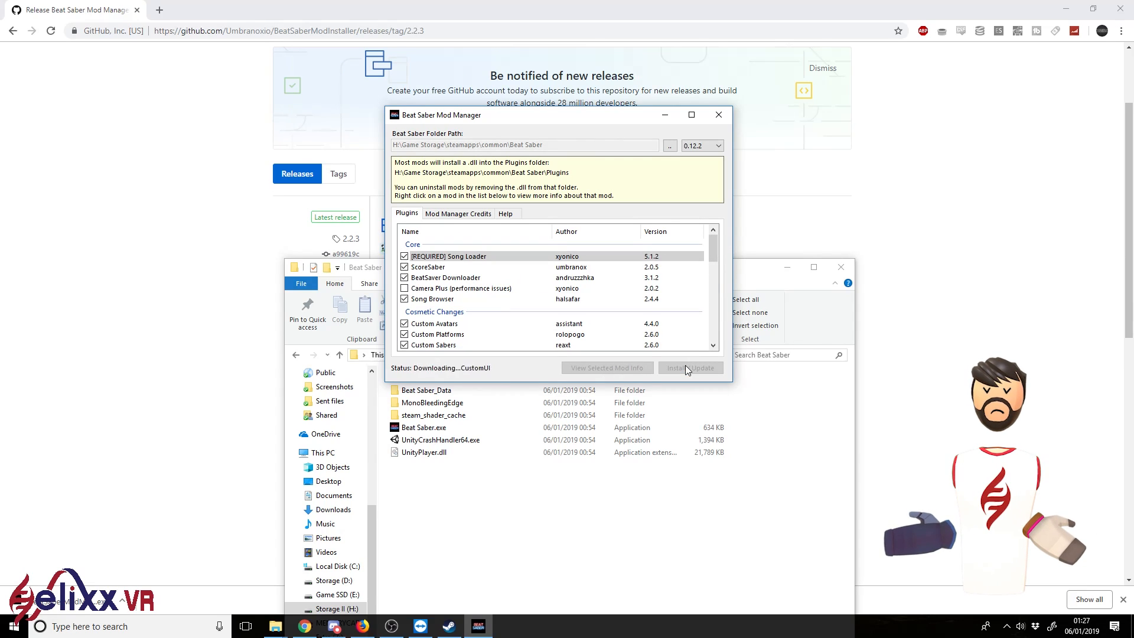
click(690, 367)
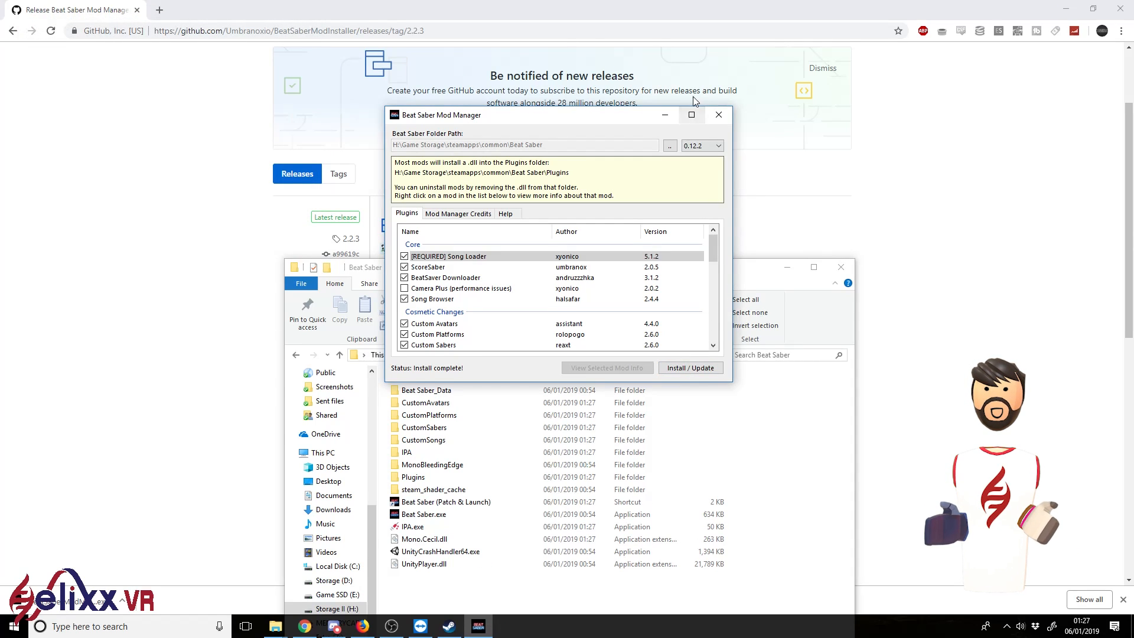
mouse_move(717, 115)
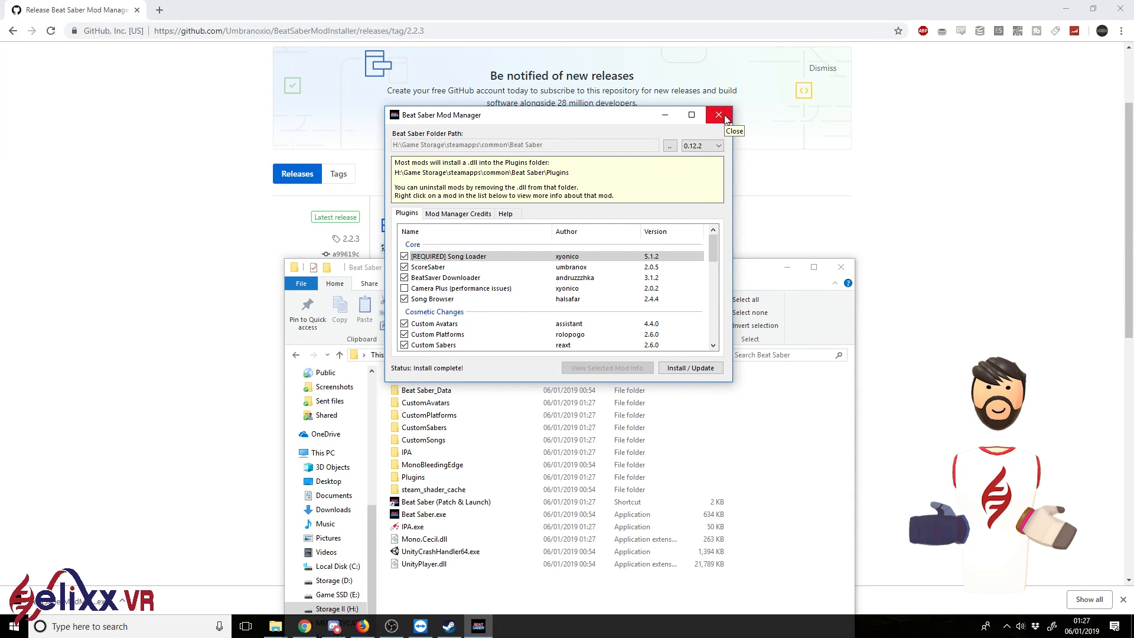
click(717, 116)
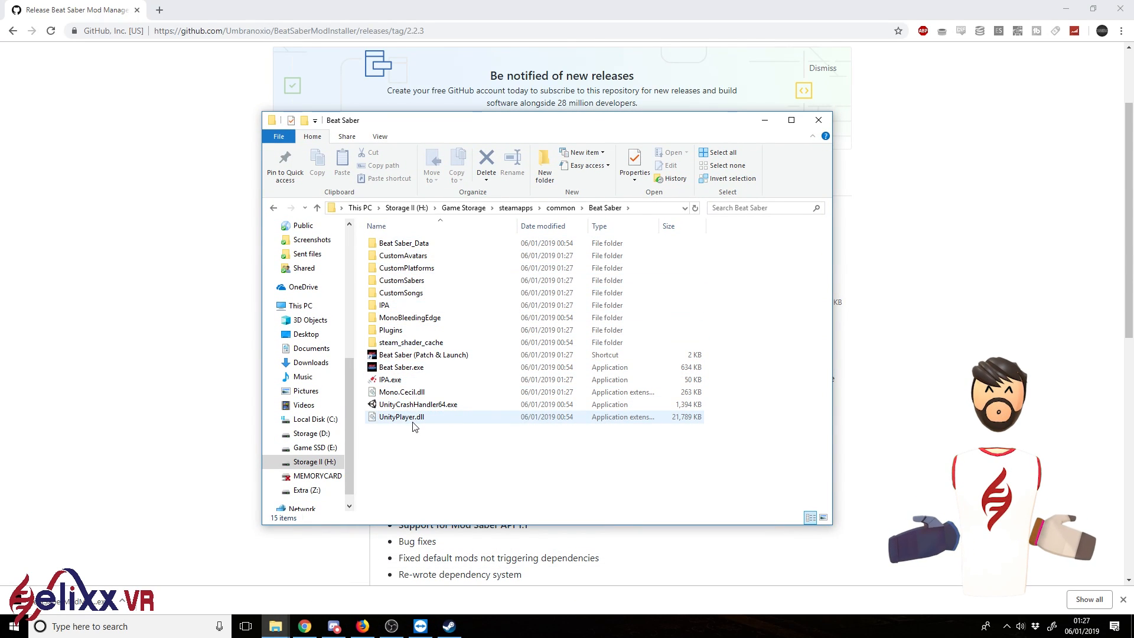
Look inside the new CustomSongs folder in the Beat Saber directory
click(416, 464)
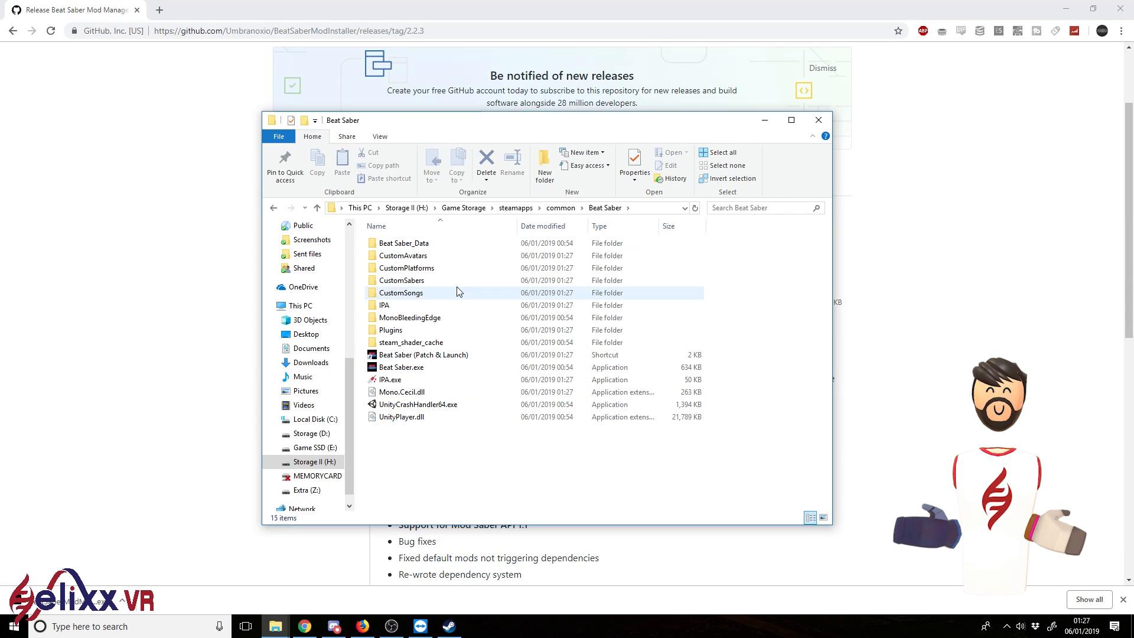
click(403, 256)
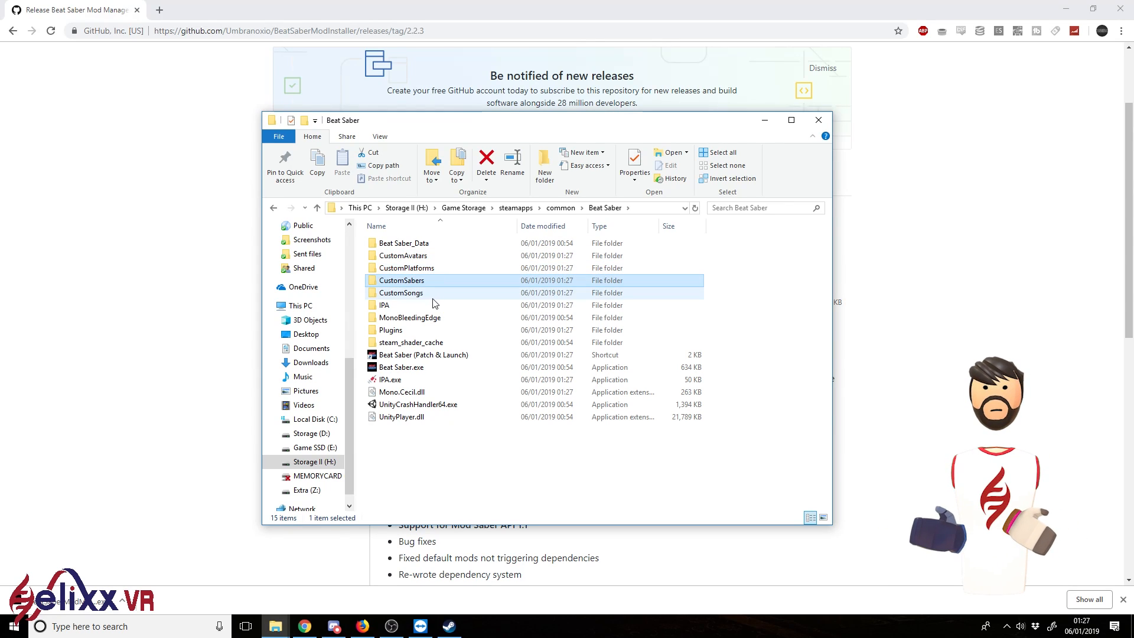
click(400, 293)
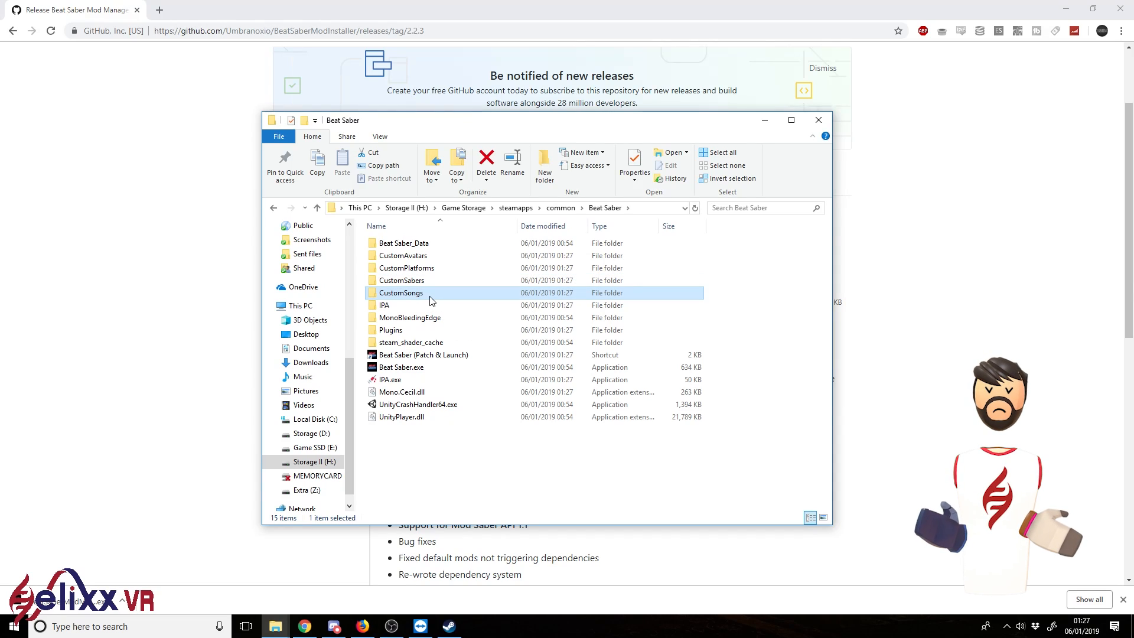
double_click(401, 292)
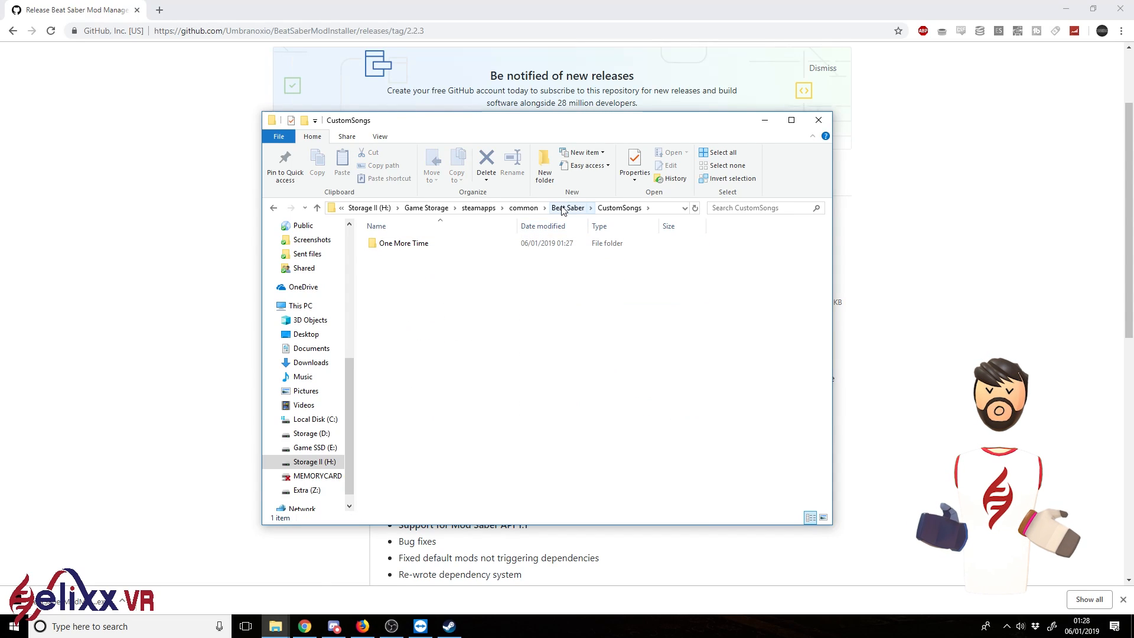
Return to the Beat Saber folder and look inside CustomSabers at its bundled sabers
click(403, 243)
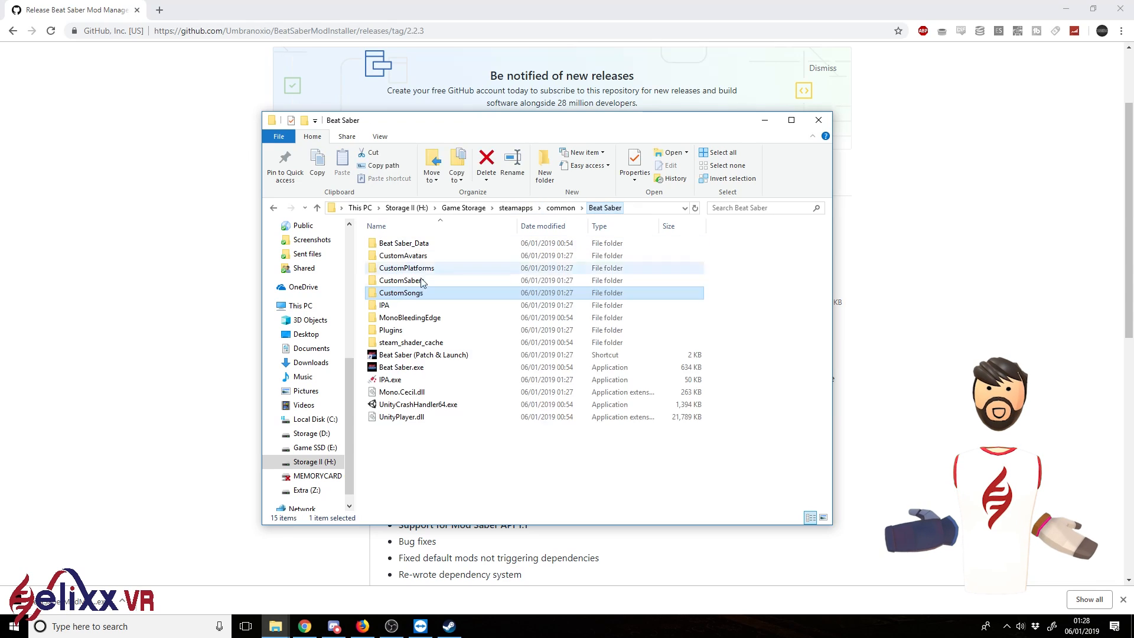
double_click(404, 280)
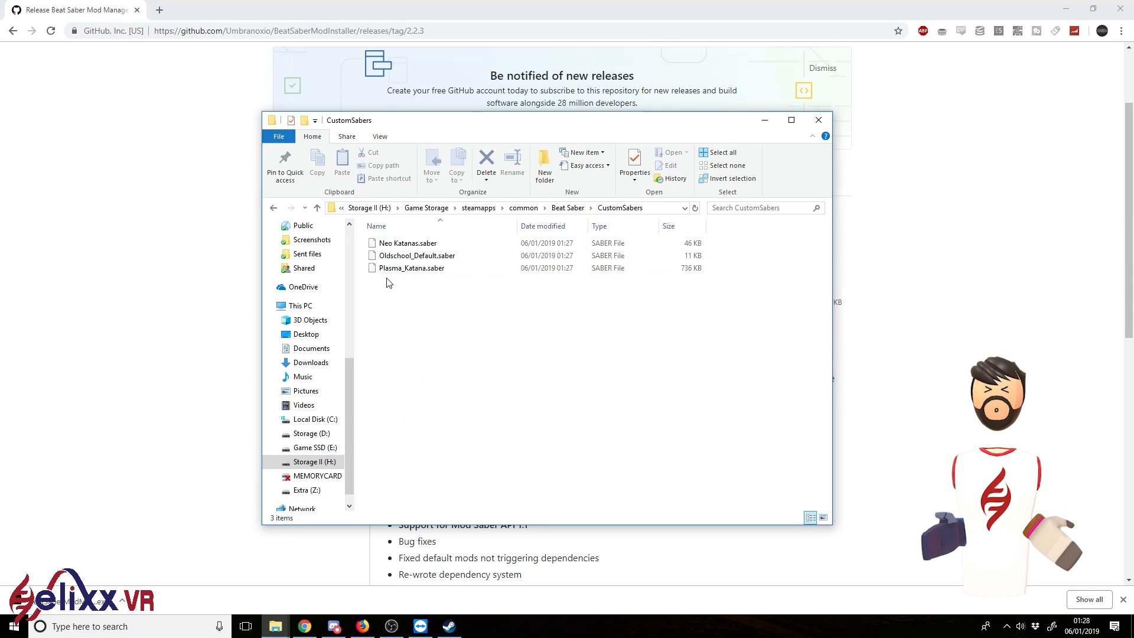
click(567, 208)
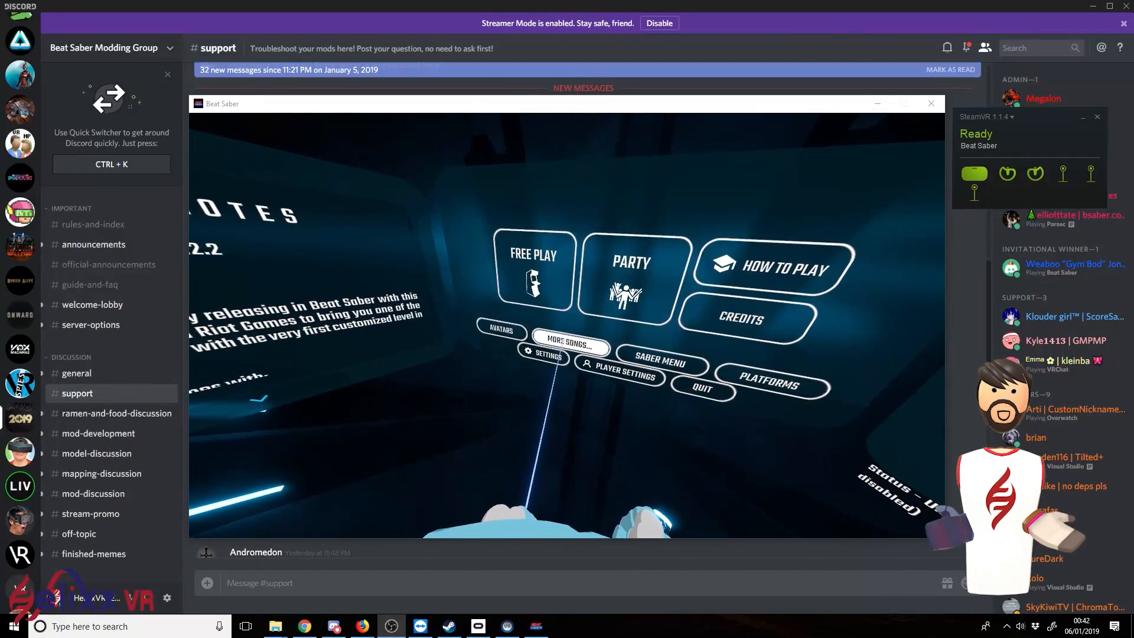
Browse the More Songs list of downloadable songs and return to the main menu
click(568, 343)
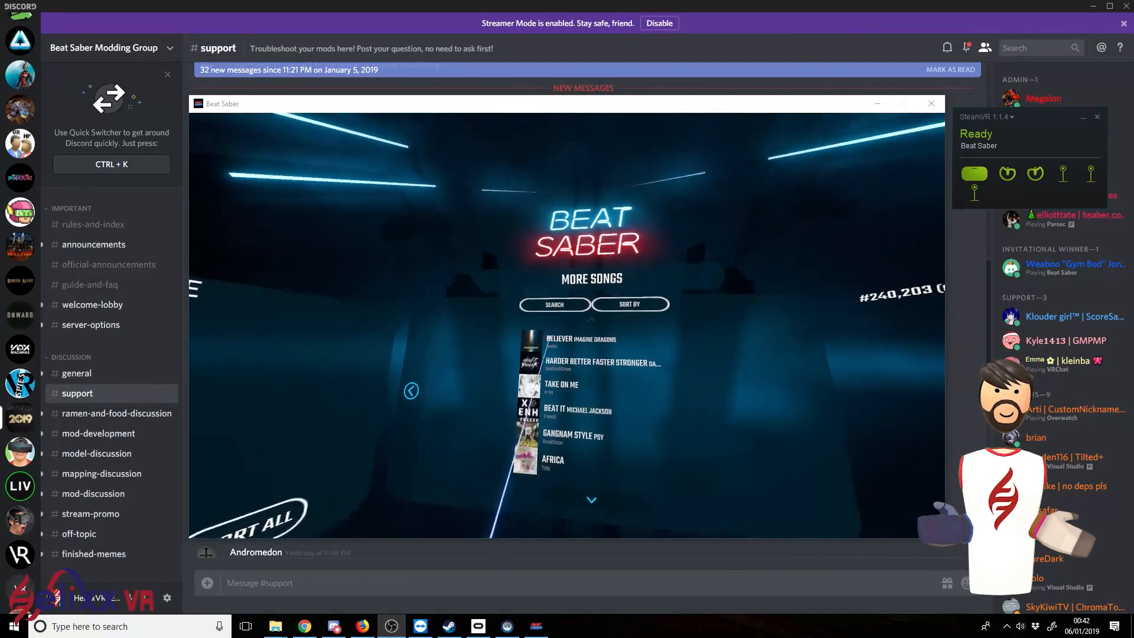
click(554, 304)
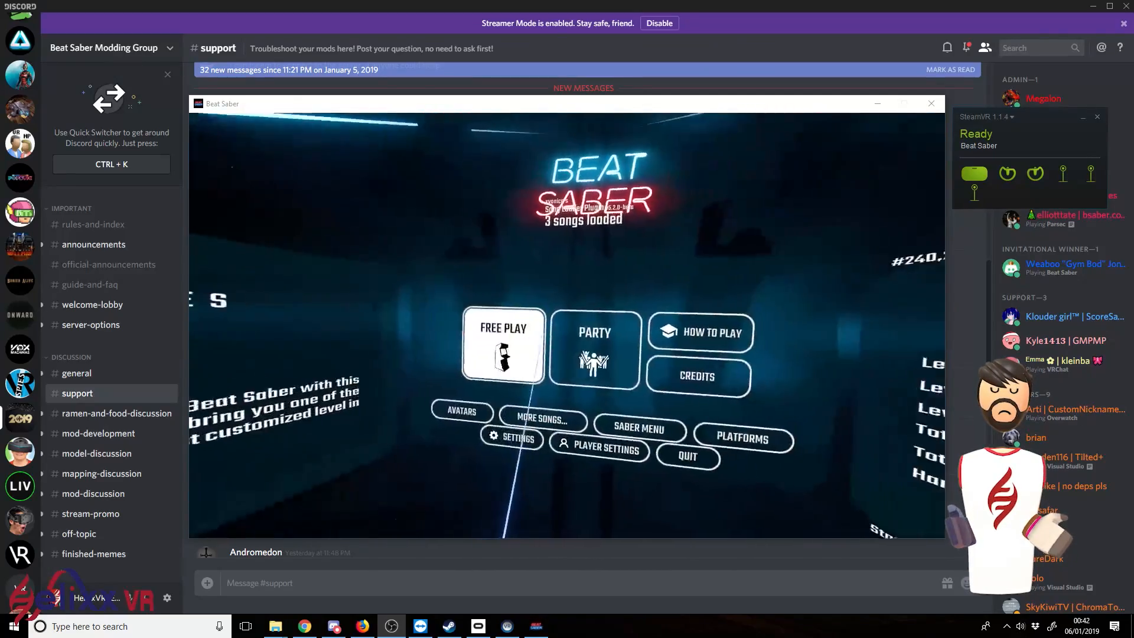
click(540, 420)
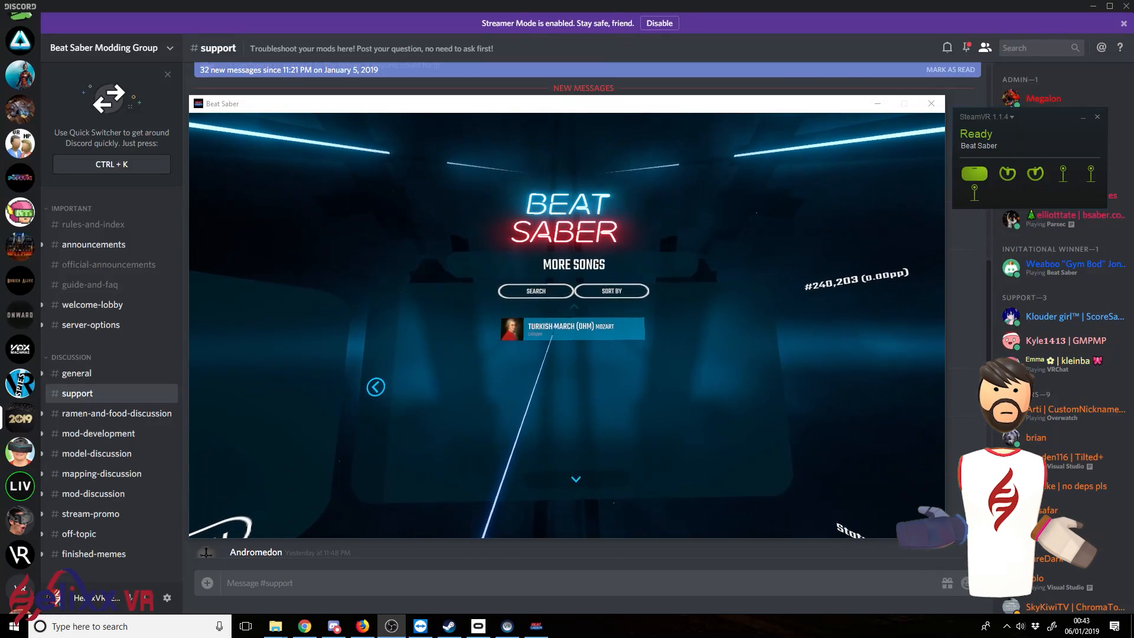
Pick Turkish March from the More Songs search results
click(570, 328)
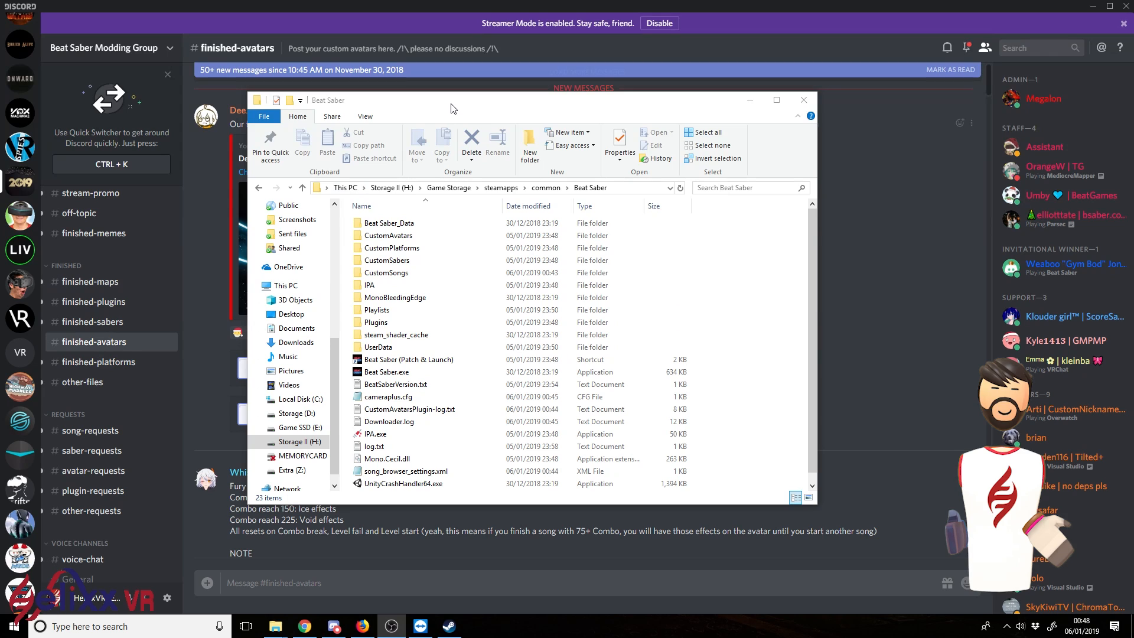
Look inside CustomSongs and inspect two of the downloaded song folders
click(385, 223)
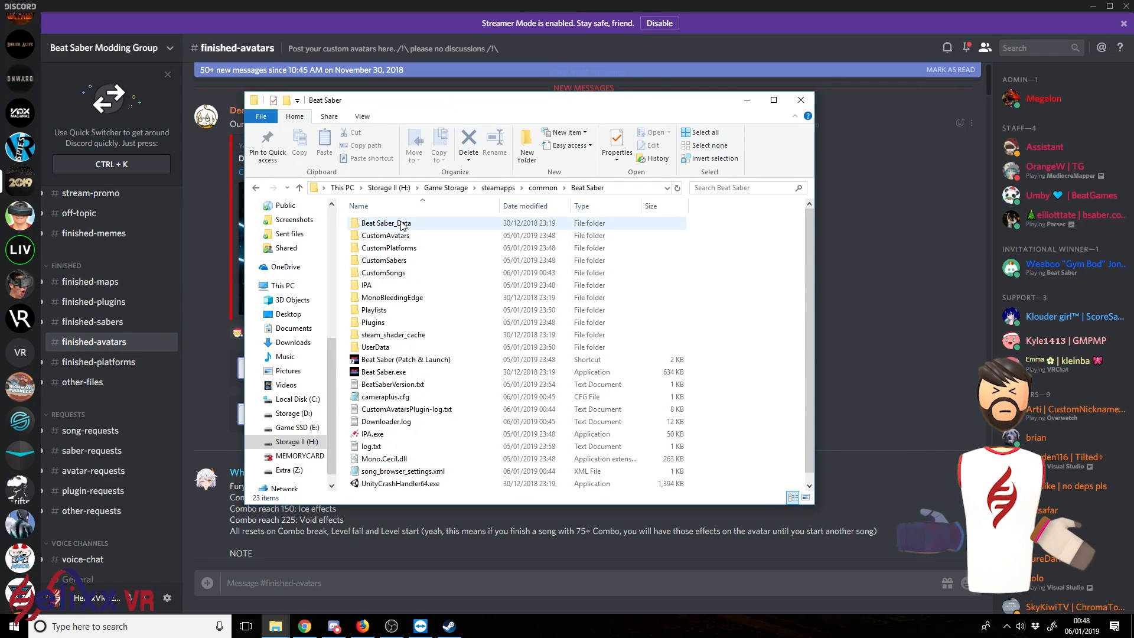
click(385, 235)
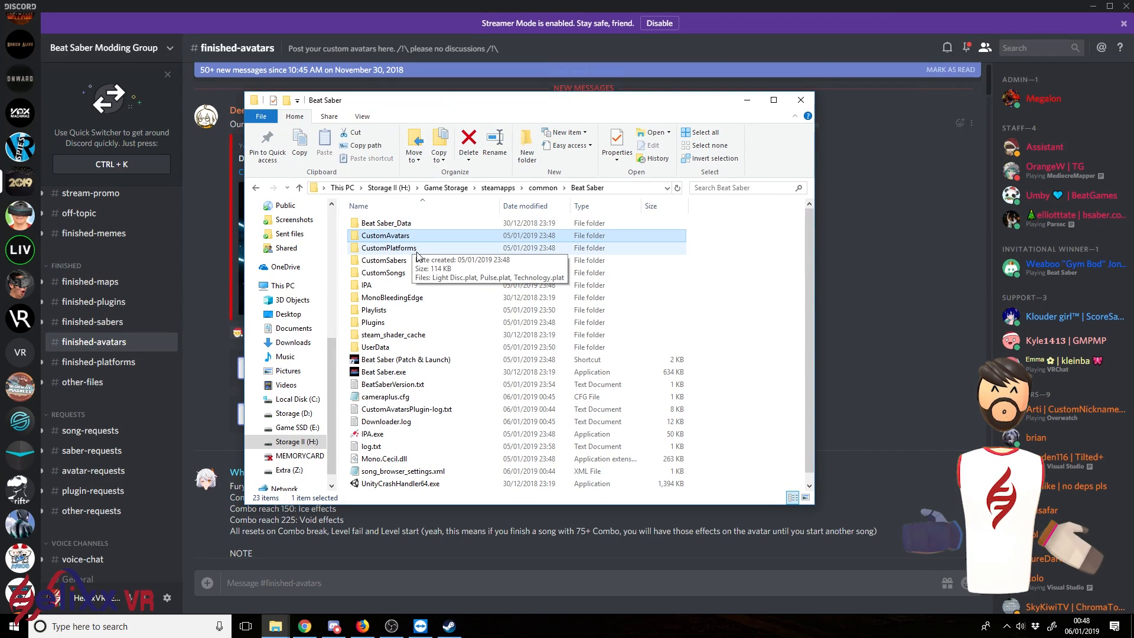
click(383, 273)
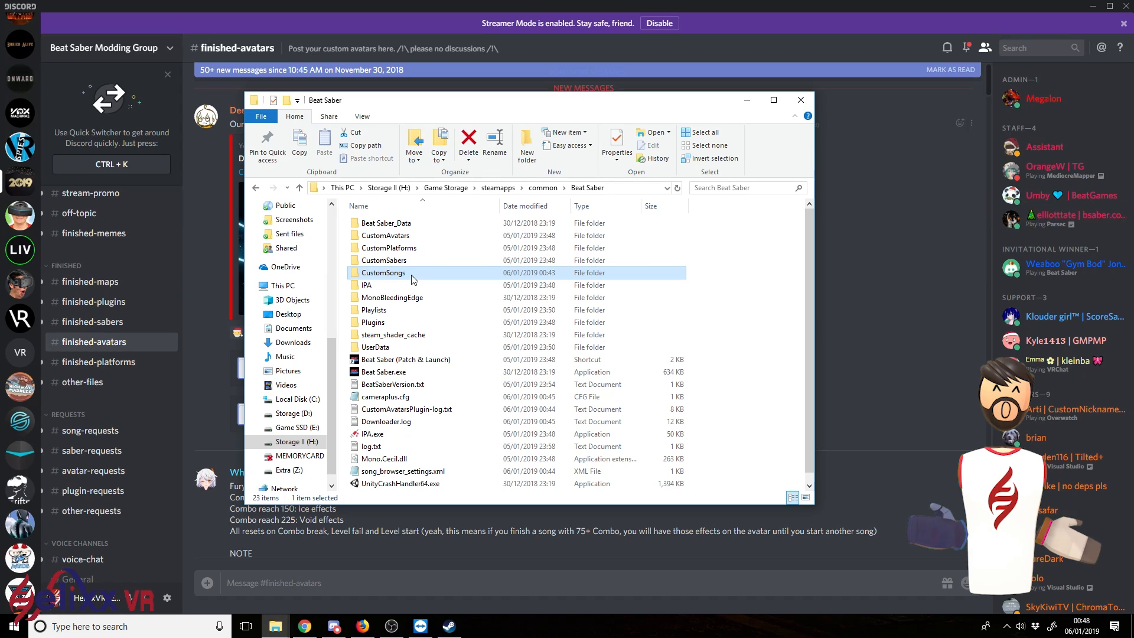
mouse_move(411, 276)
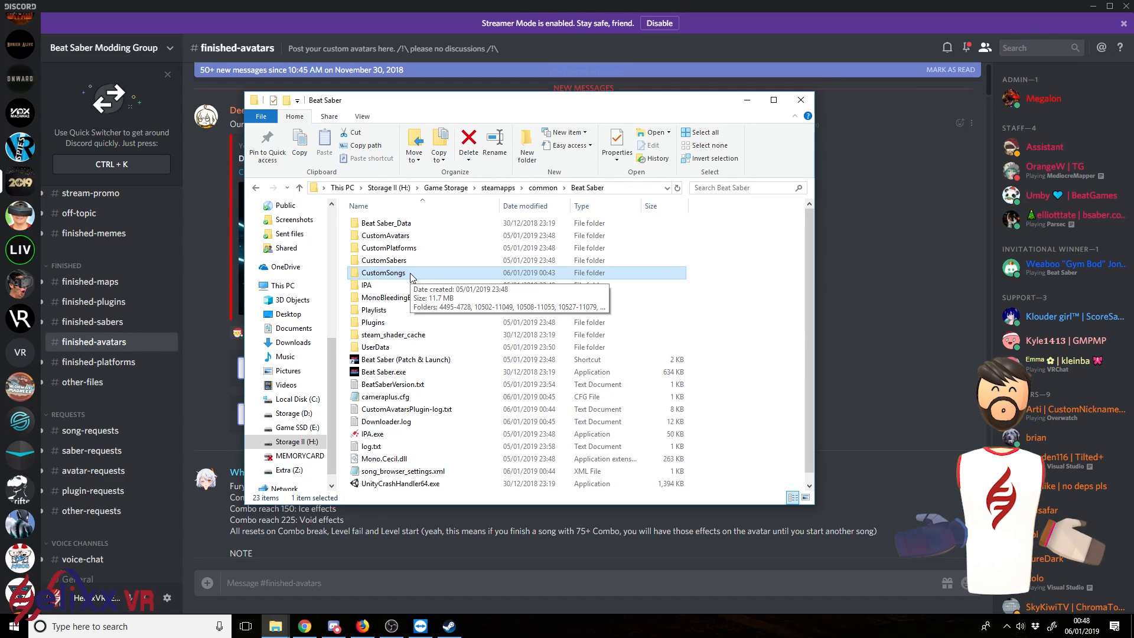
double_click(382, 273)
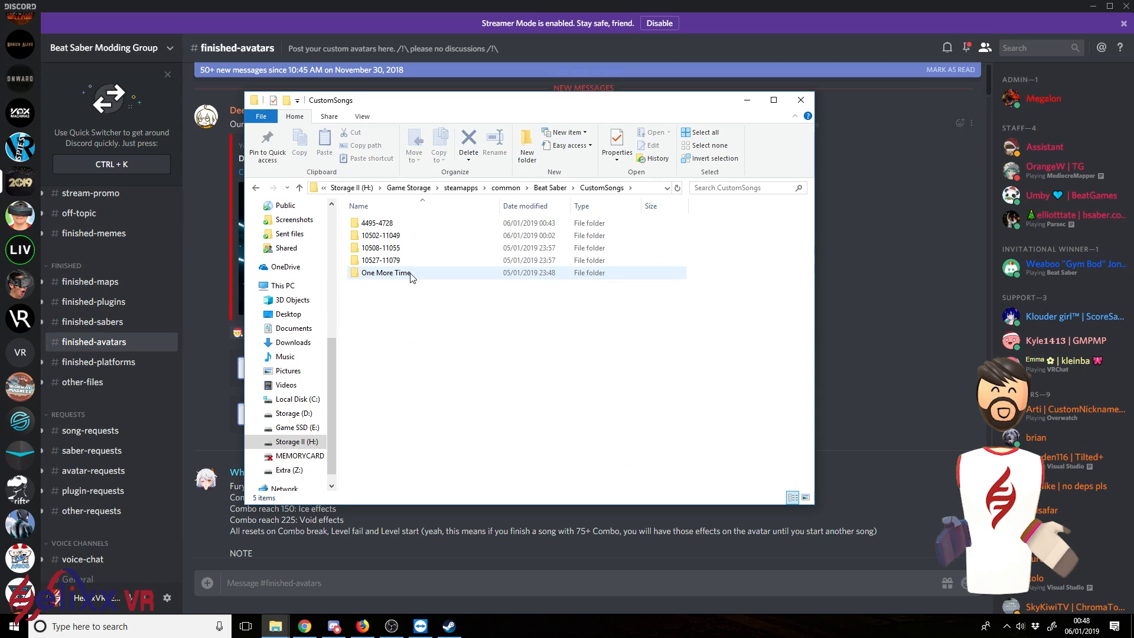
double_click(380, 260)
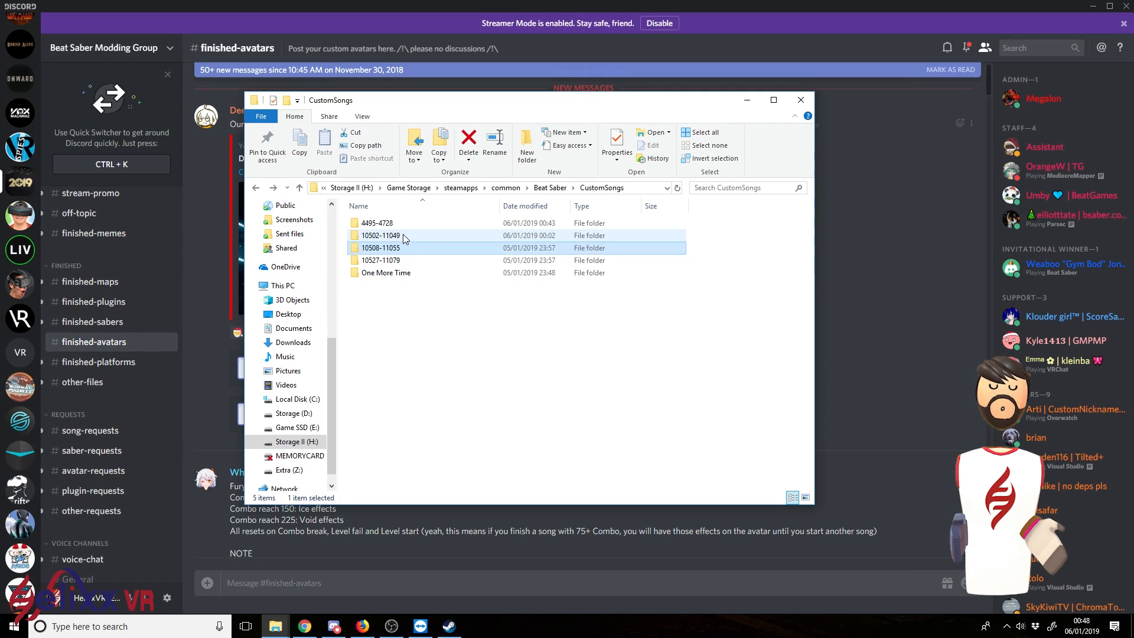
double_click(376, 222)
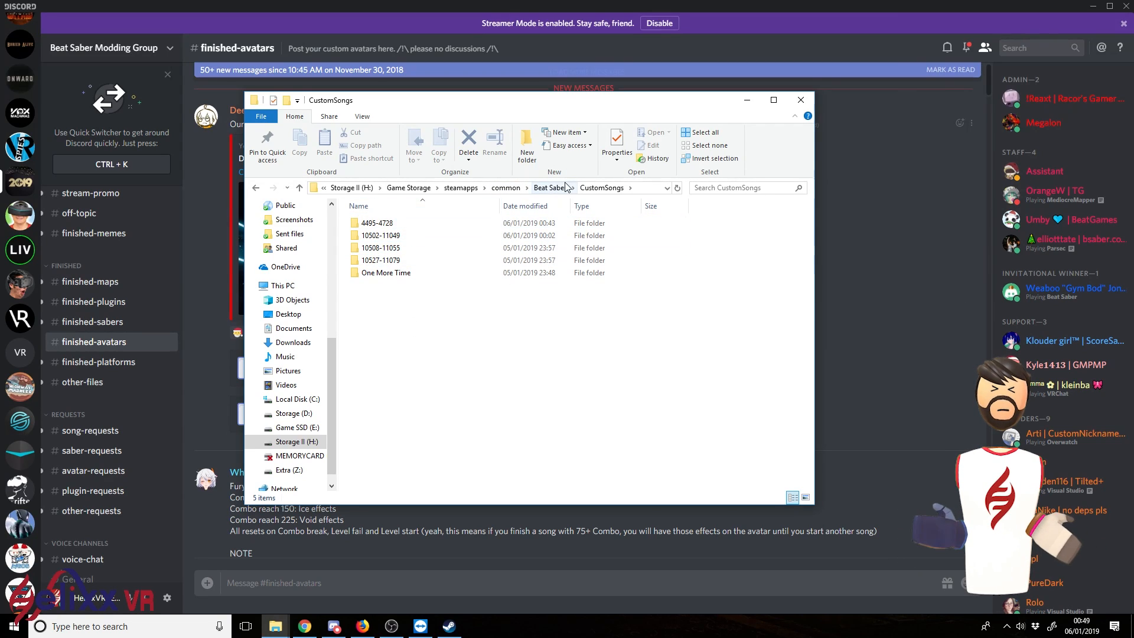
Return to the Beat Saber folder and go into CustomSabers
click(554, 187)
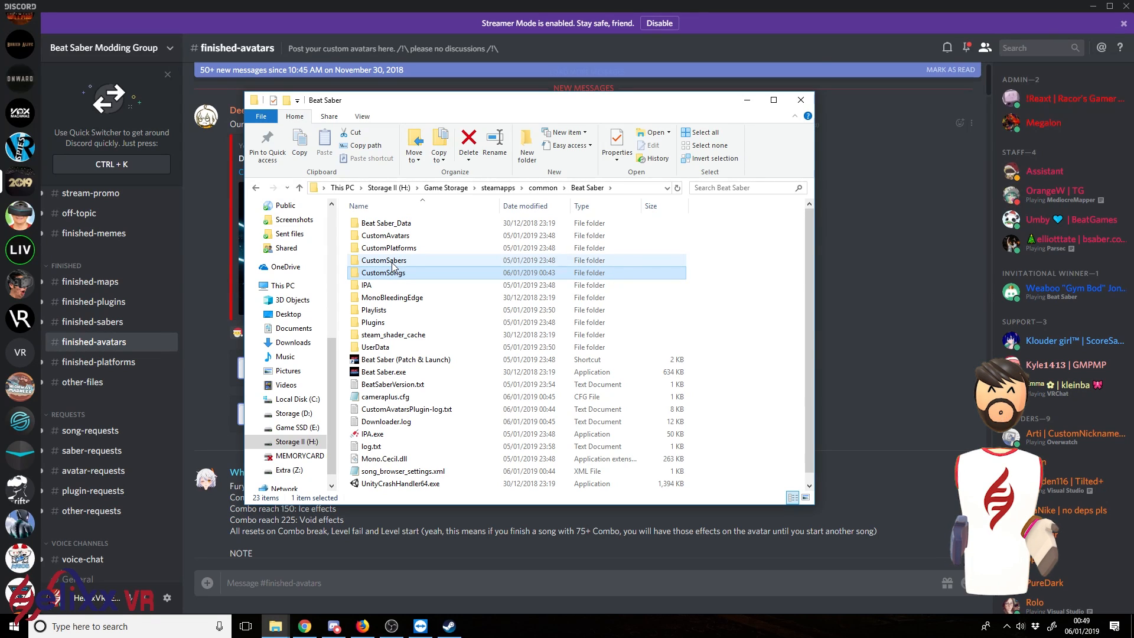
double_click(384, 260)
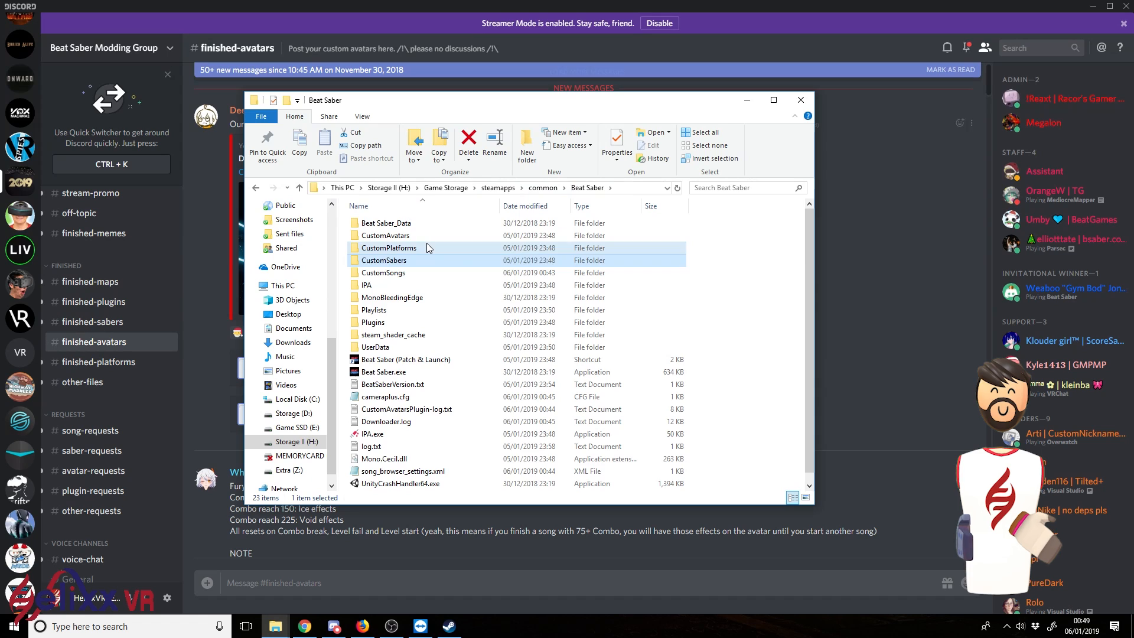
double_click(388, 246)
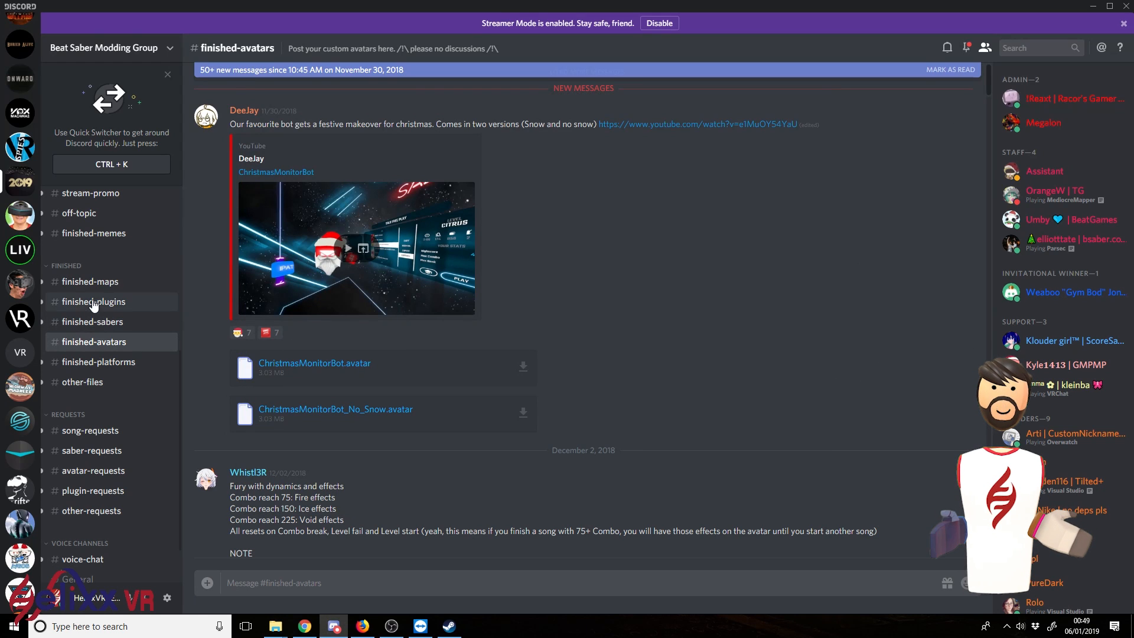
Browse the #finished-plugins, #finished-platforms and #finished-sabers channels of the modding server
scroll(up, 3)
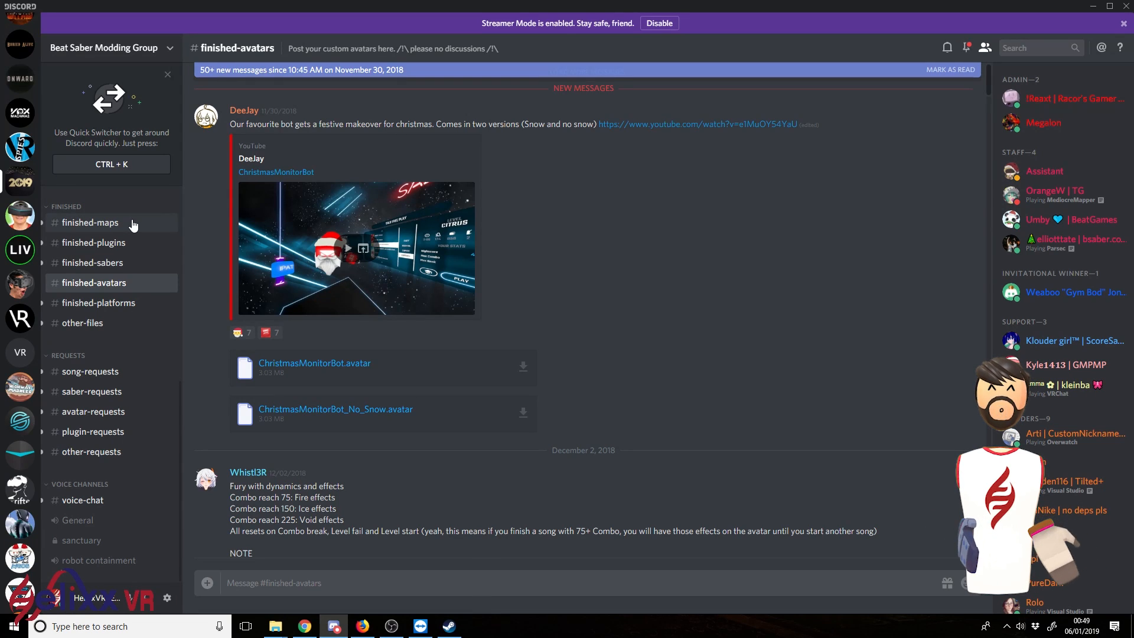
click(94, 242)
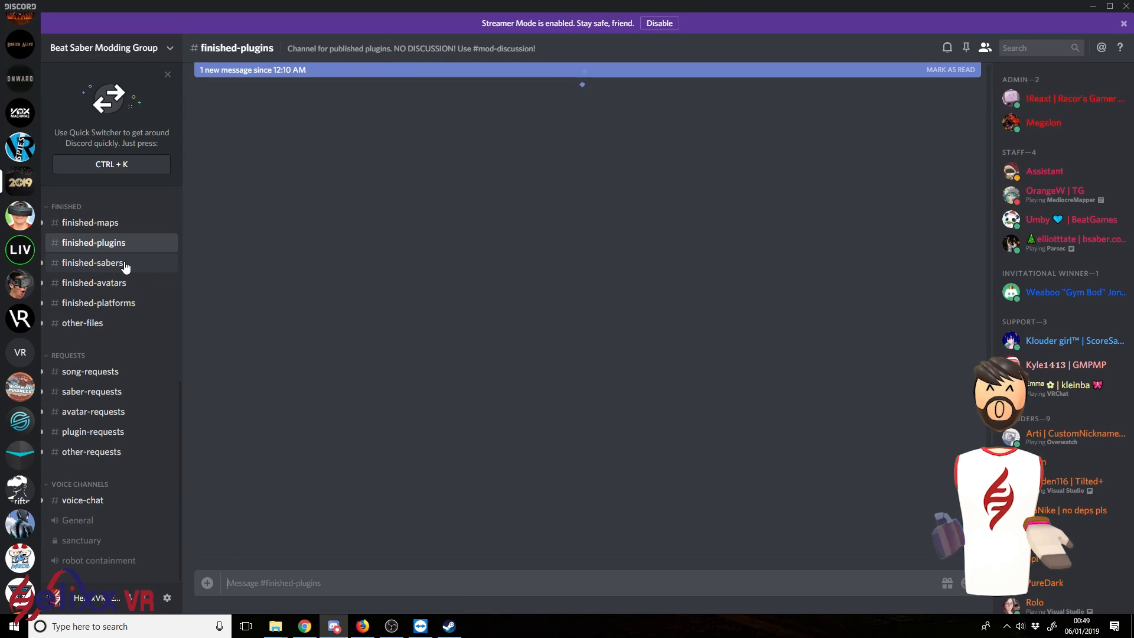
click(99, 302)
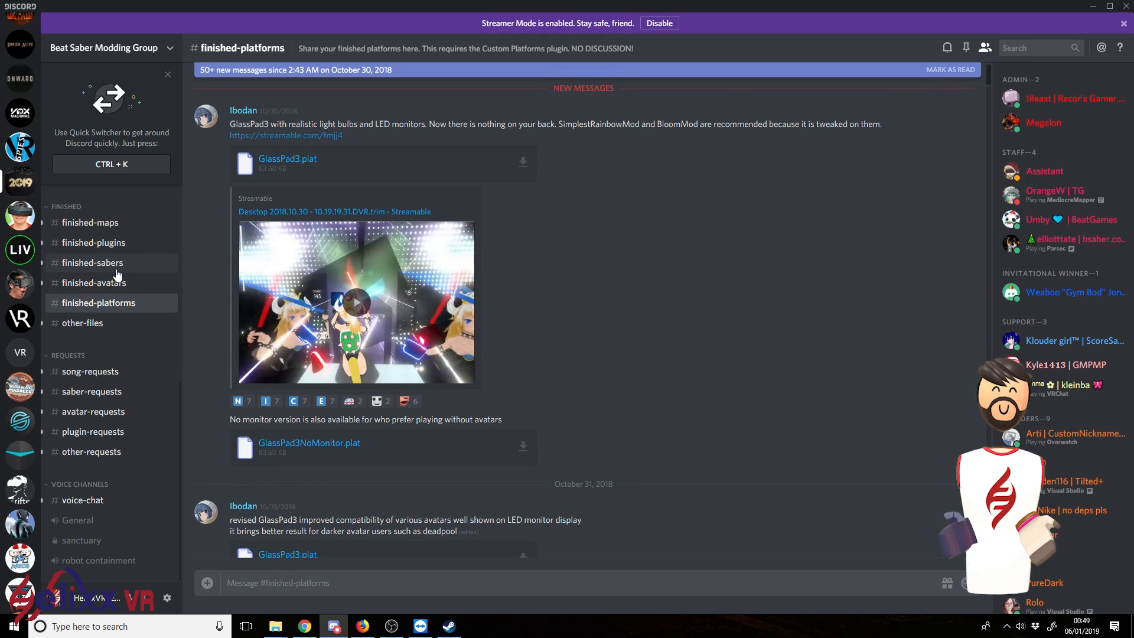
click(93, 262)
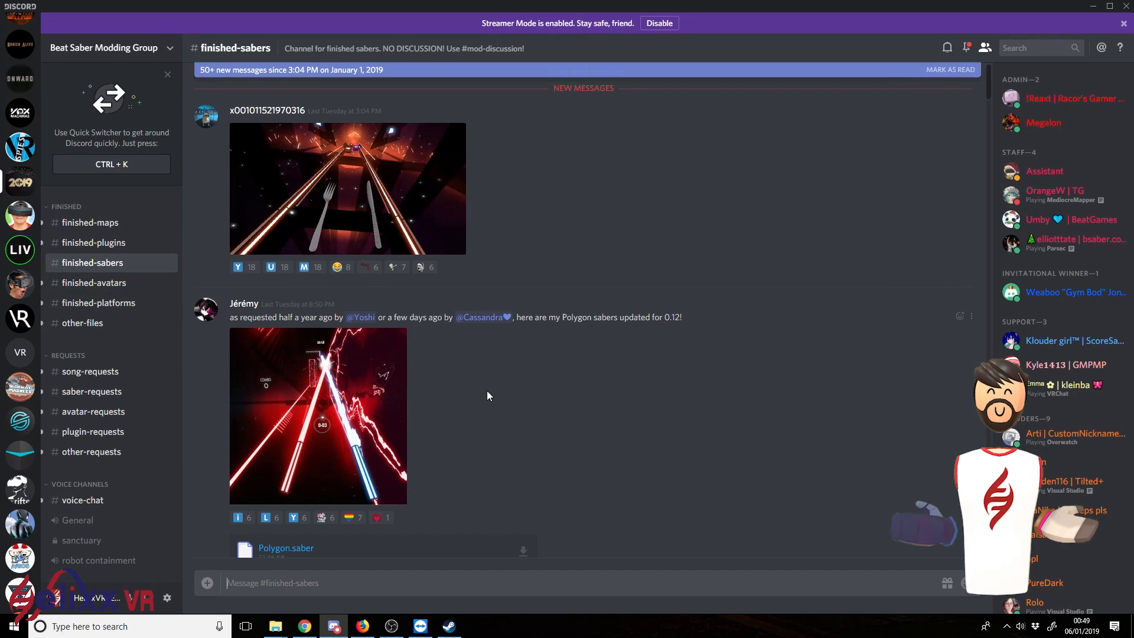
scroll(down, 3)
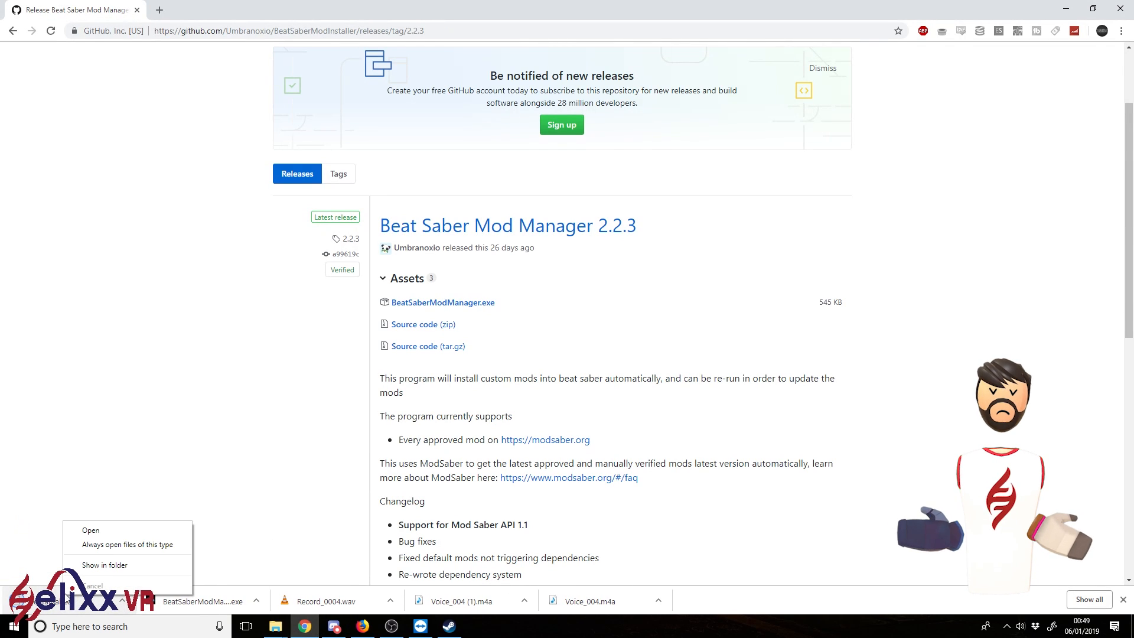
Reveal dental.saber in Downloads and open the game's CustomSabers folder to copy it in
click(104, 565)
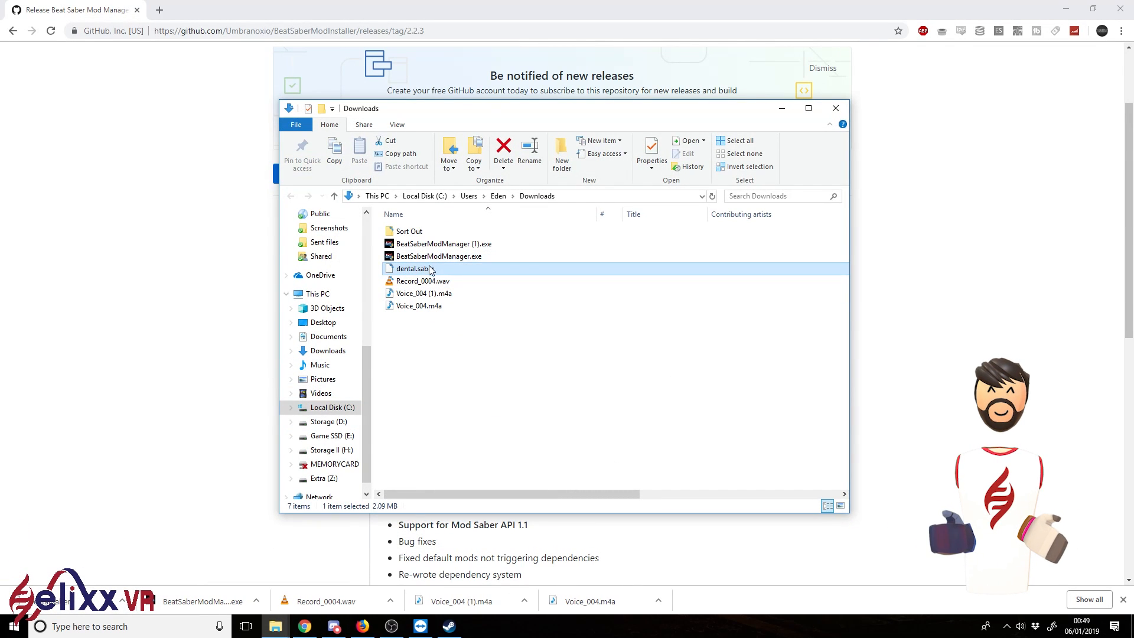
mouse_move(275, 626)
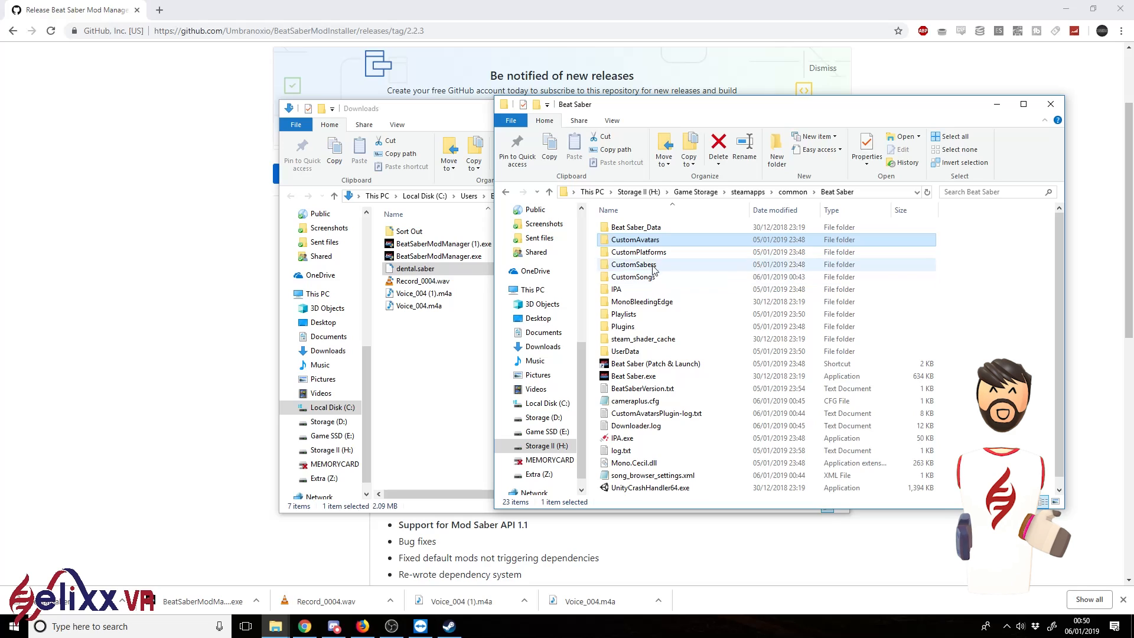
double_click(634, 263)
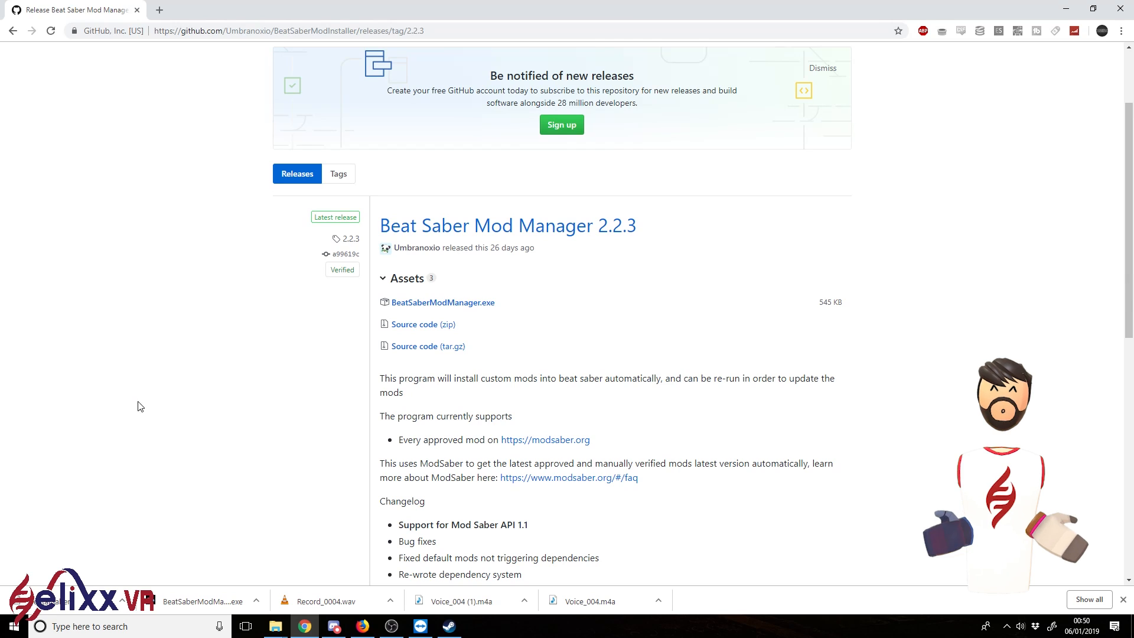
Return to Discord's #finished-sabers channel showing the Dental Madness dental.saber post
click(333, 626)
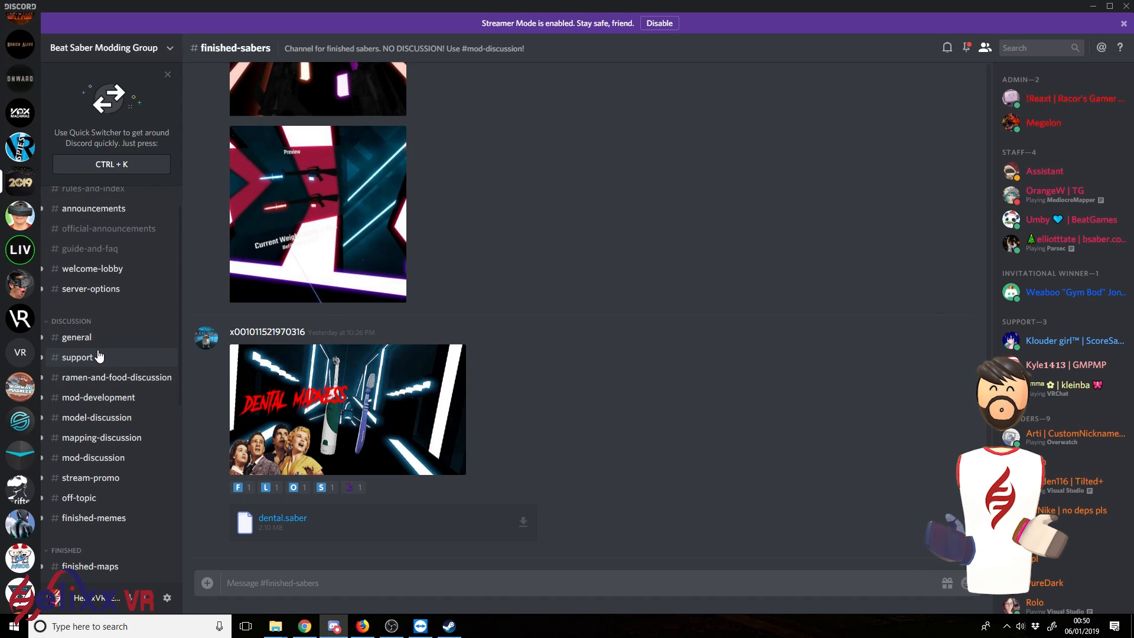
mouse_move(55, 59)
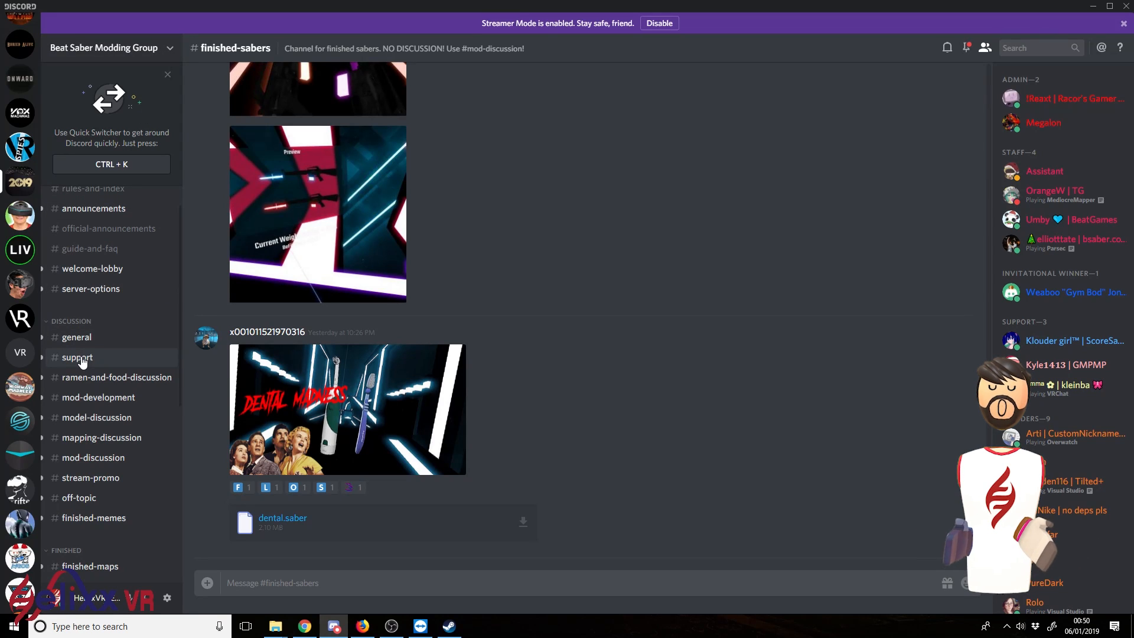
Read the modding server's #support channel, then switch to the HelixxVr server's #off-topic channel
click(77, 357)
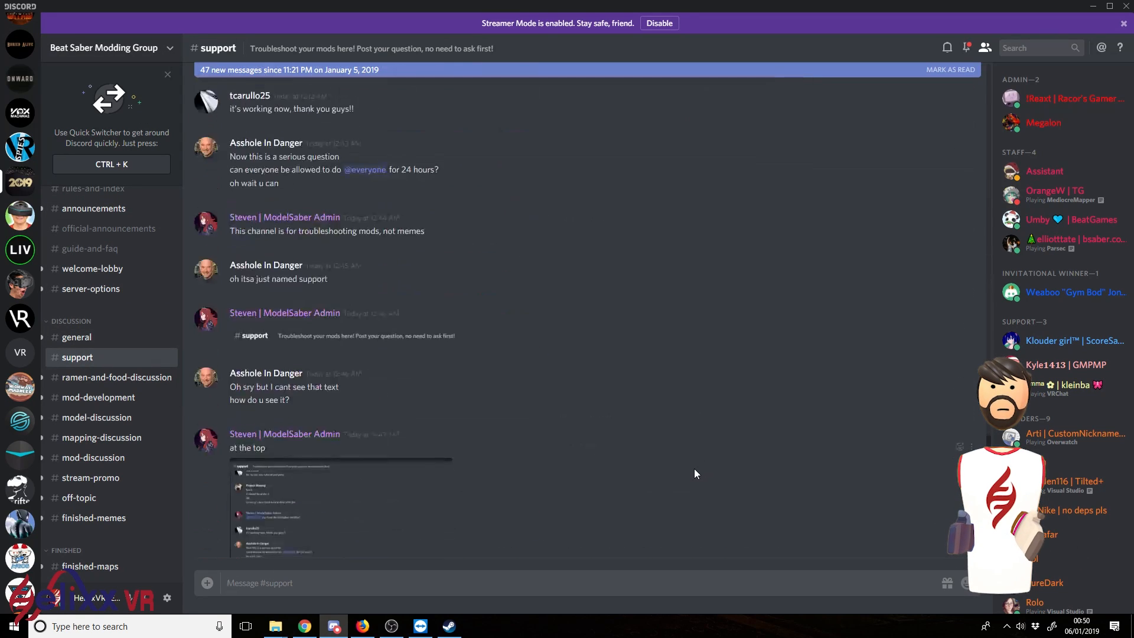
text(fa)
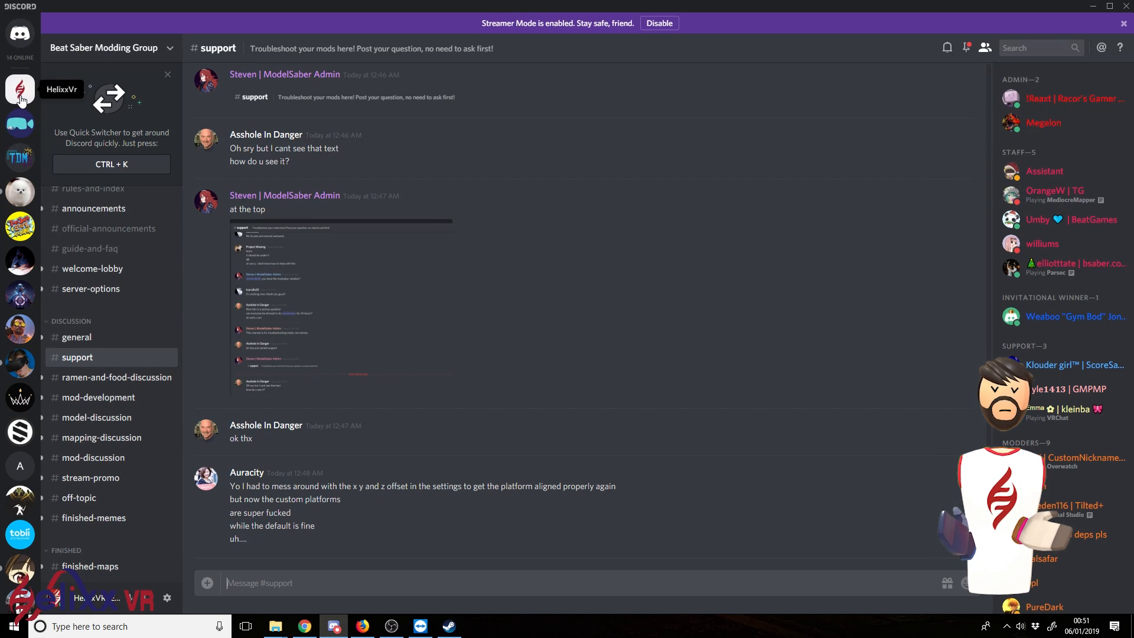
click(20, 89)
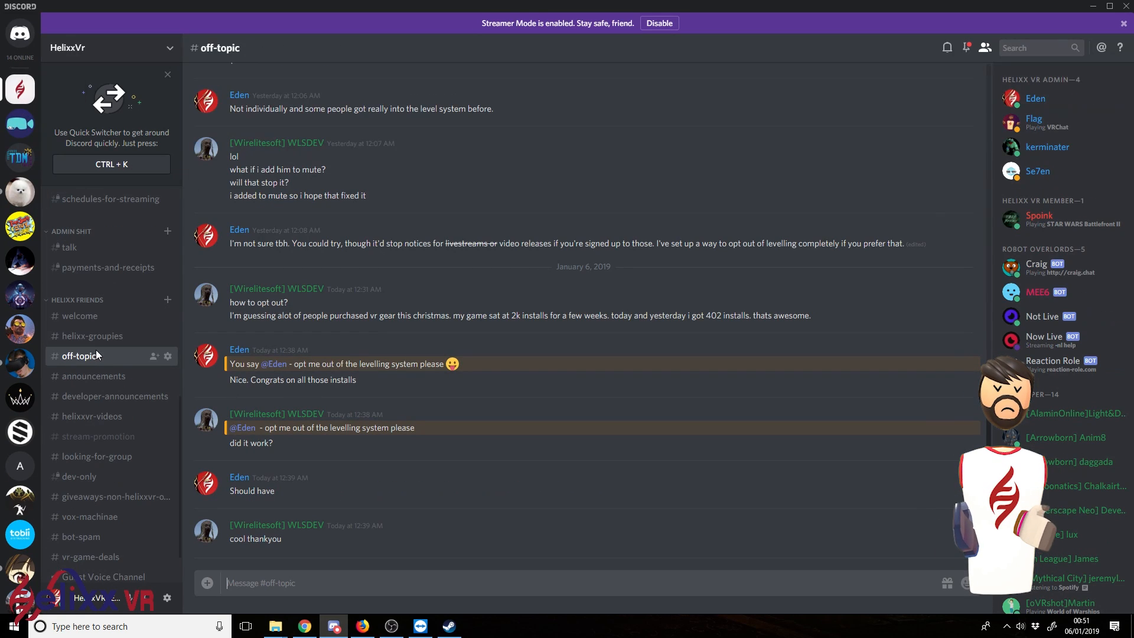
scroll(down, 3)
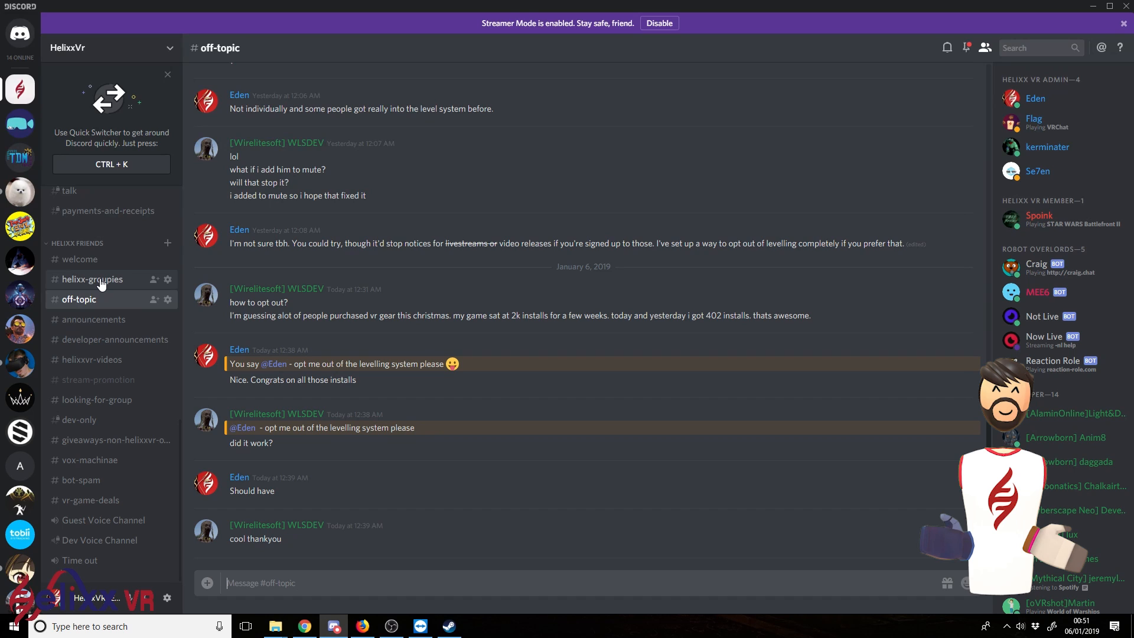